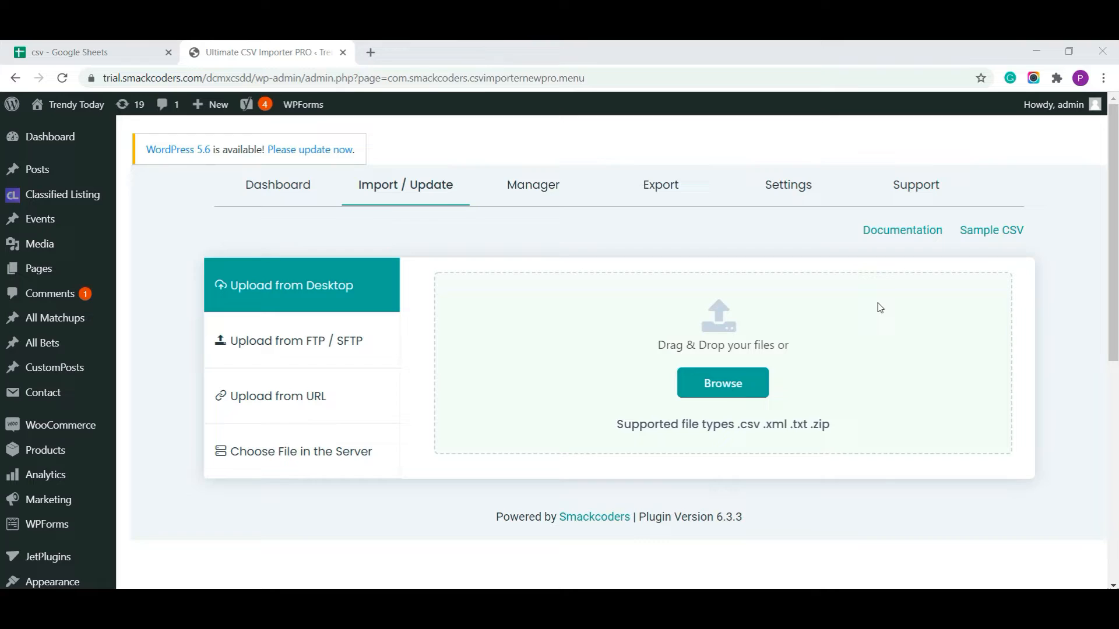
mouse_move(829, 292)
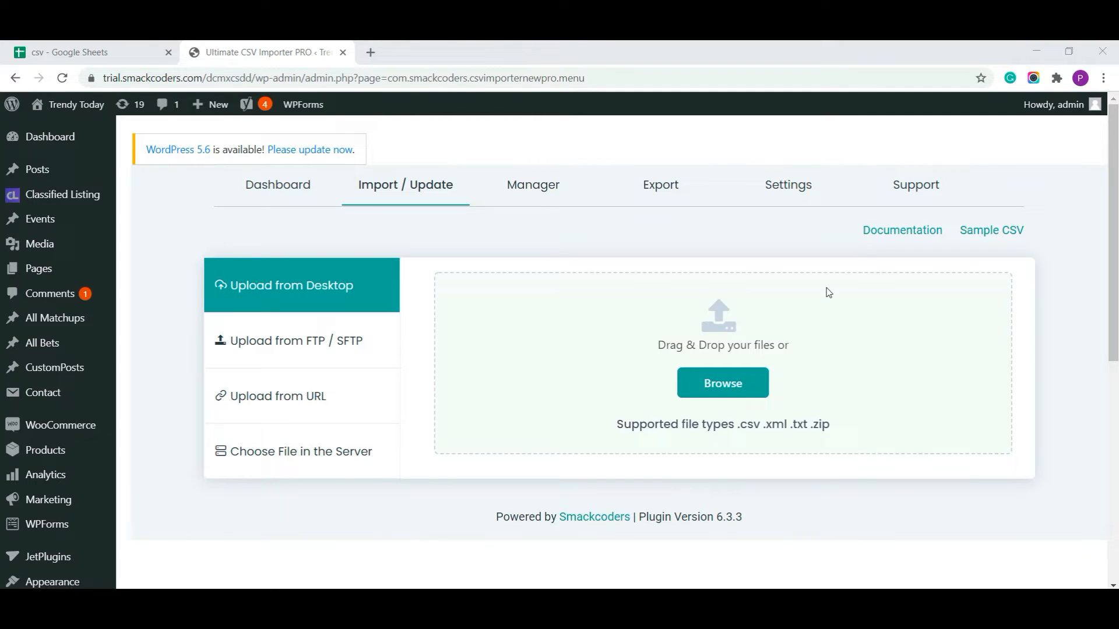
mouse_move(618, 246)
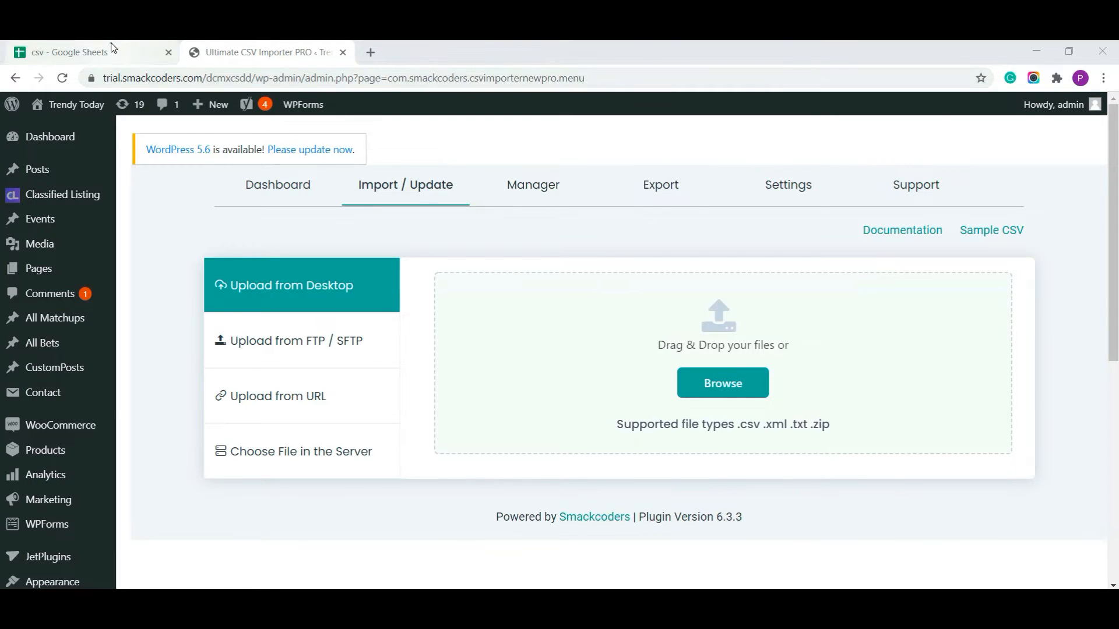
Review Post 3's textfield, date/time, textarea, wysiwyg and checkbox colour values in the csv sheet
click(93, 52)
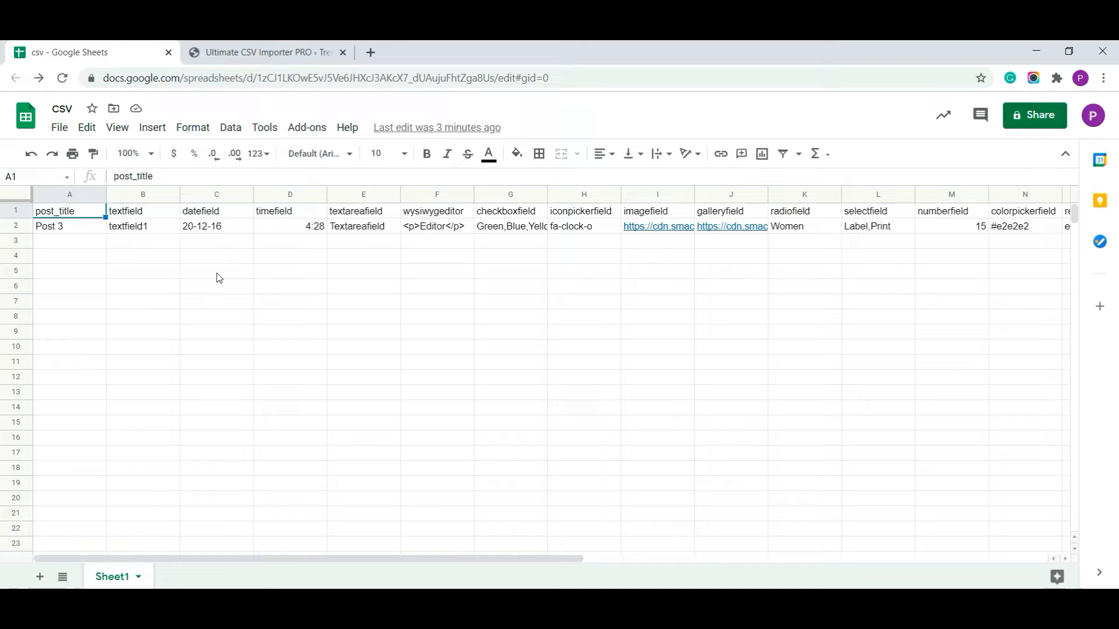
click(142, 211)
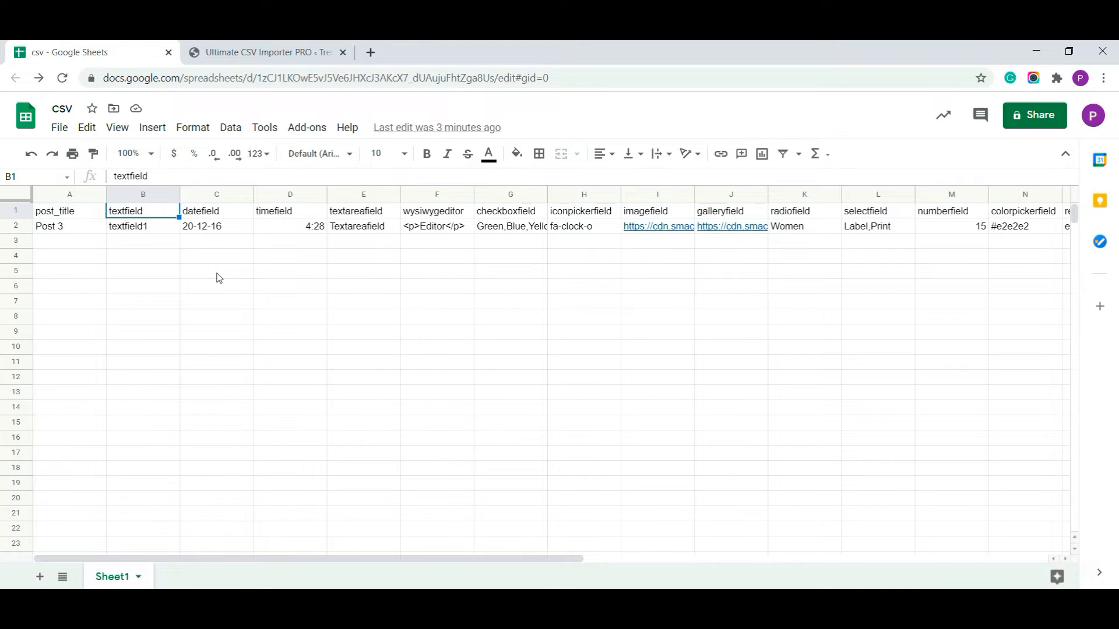
click(217, 226)
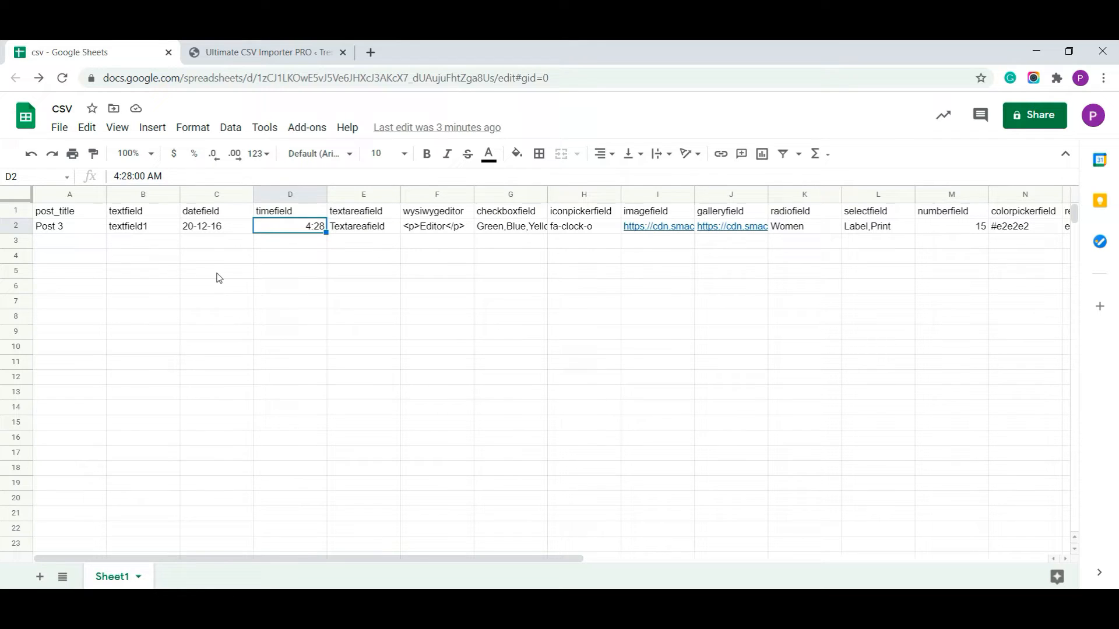
click(364, 226)
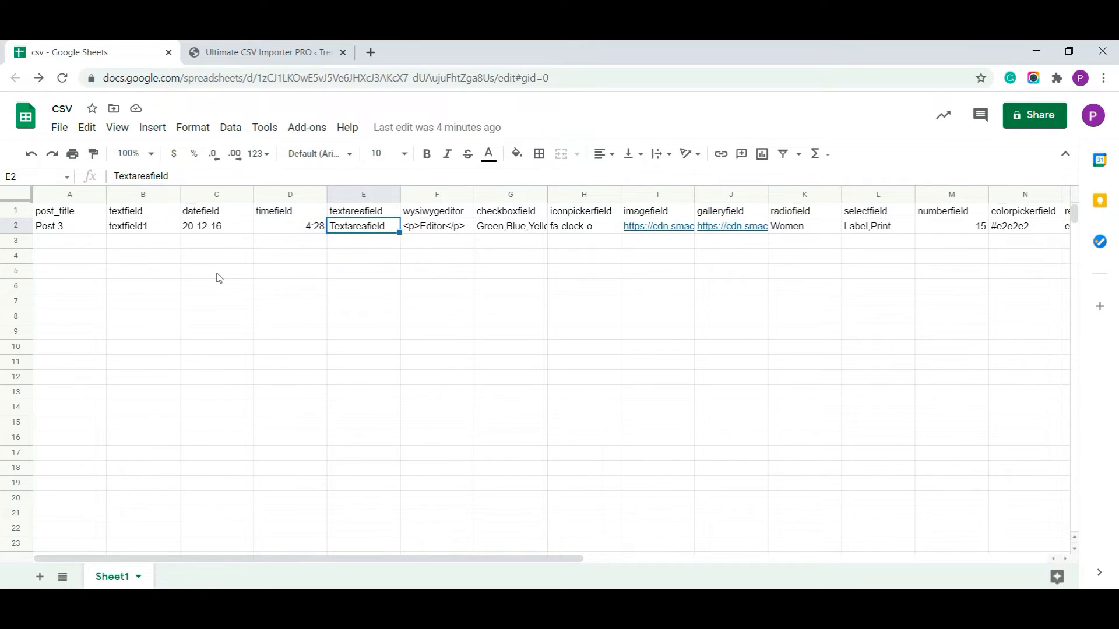
click(436, 227)
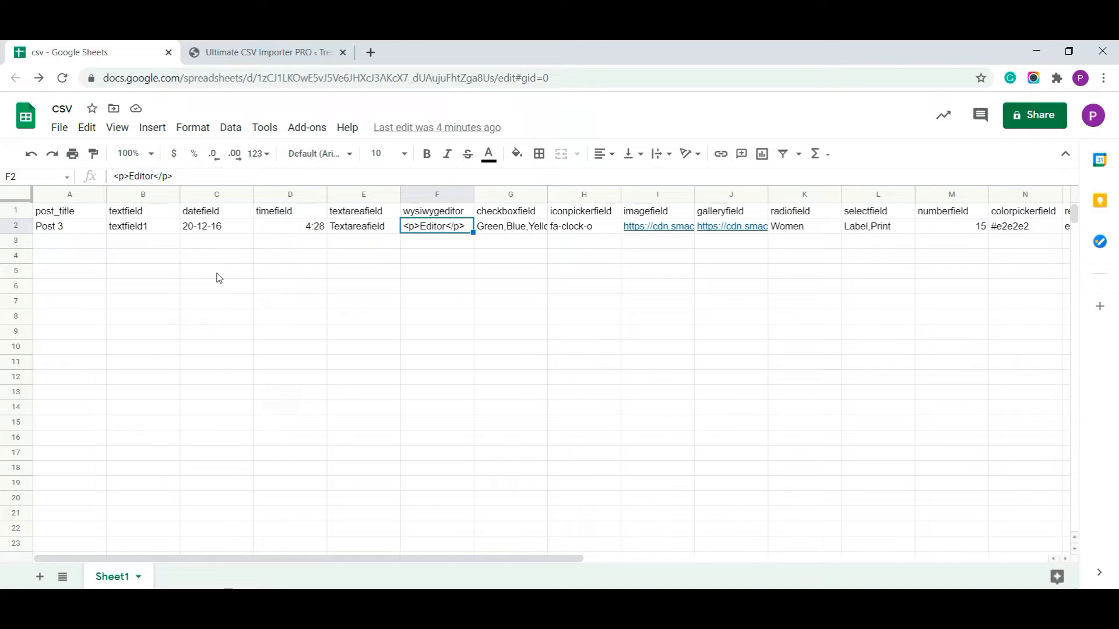
click(510, 226)
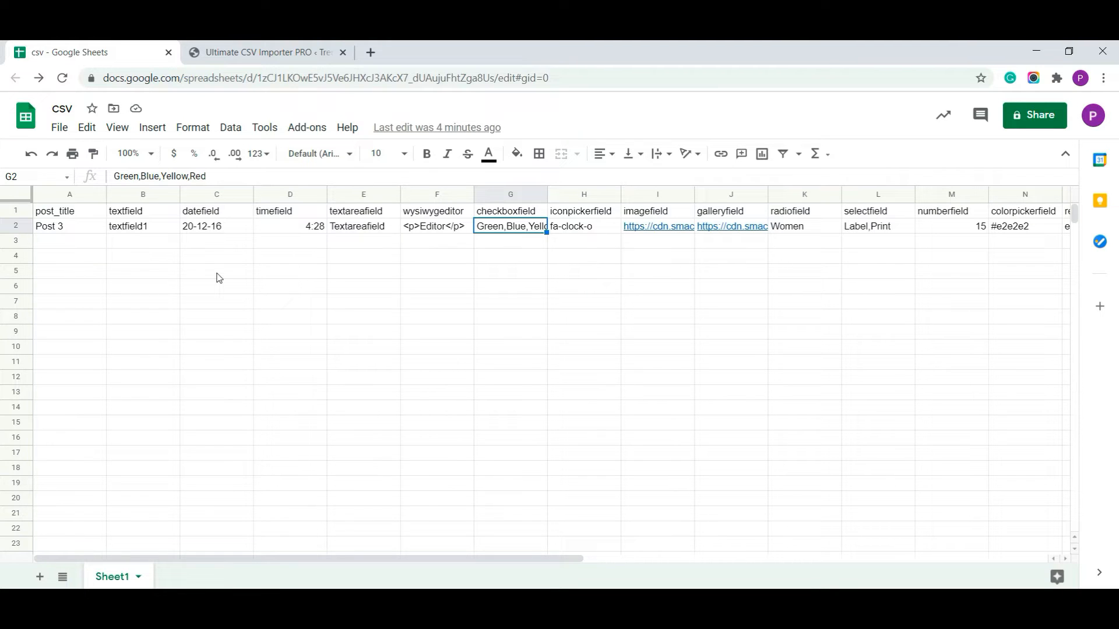
Review Post 3's iconpicker fa-clock-o, image and gallery URLs, radio Women, select, number, colour and relation values
click(582, 226)
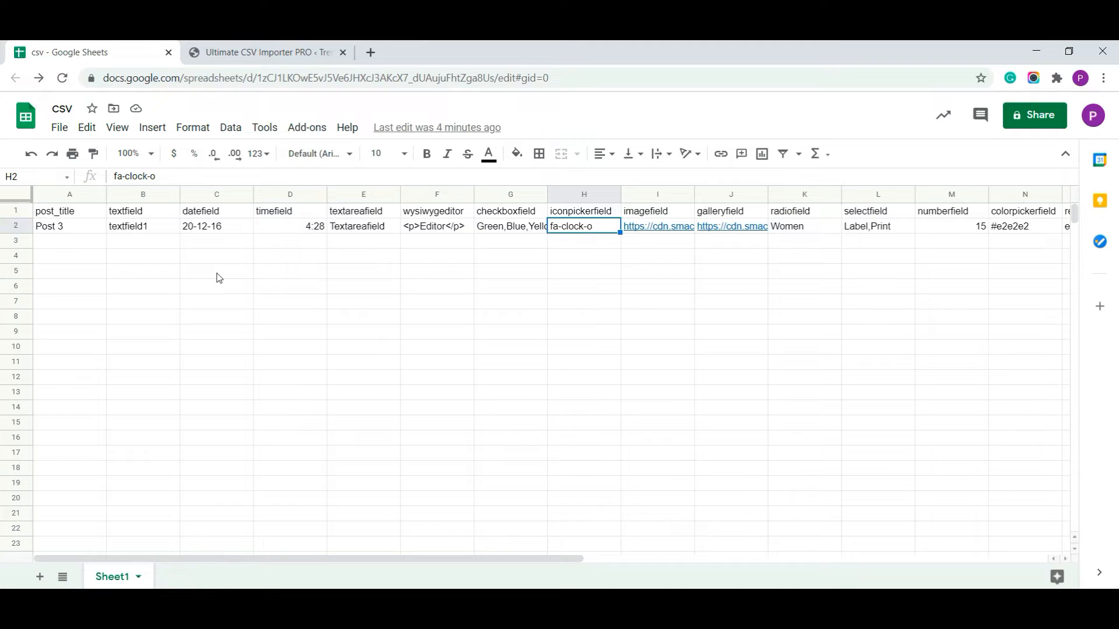
click(657, 226)
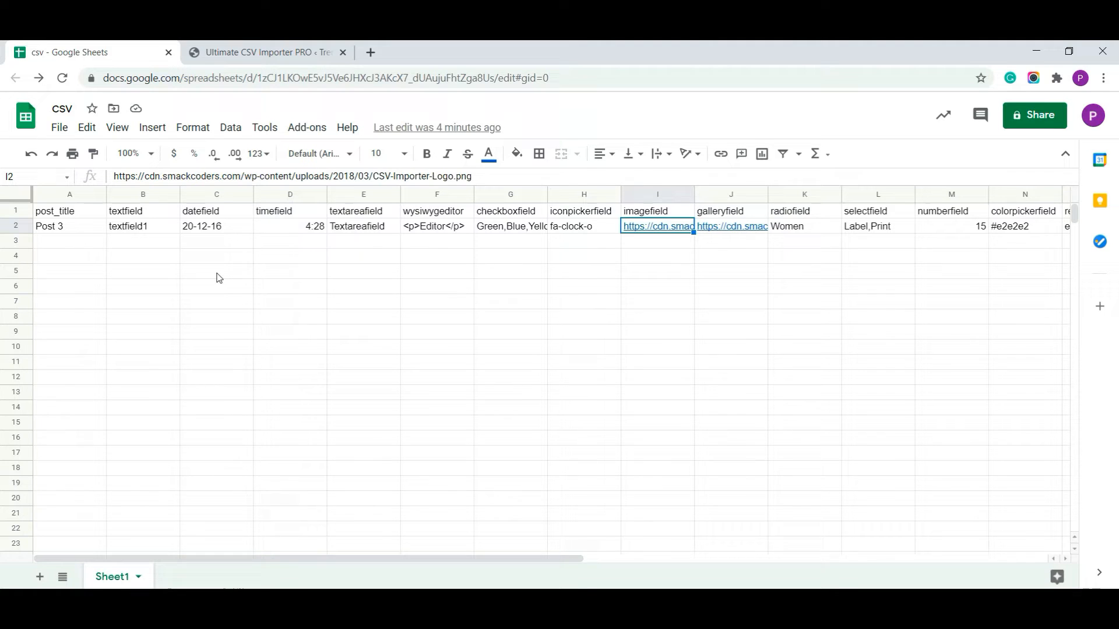
click(730, 227)
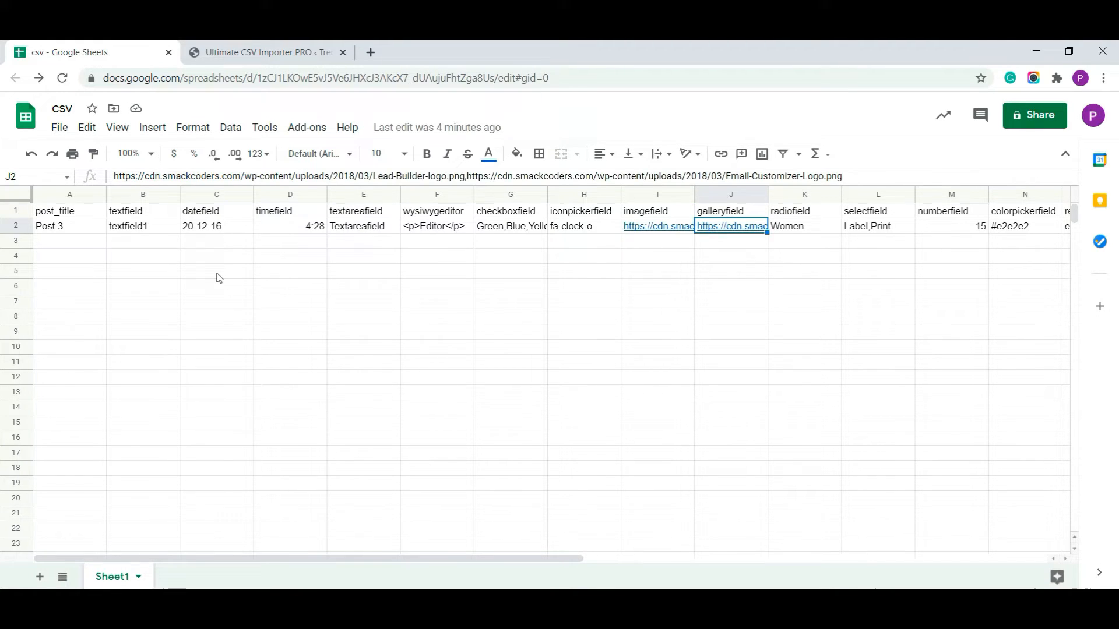
click(804, 226)
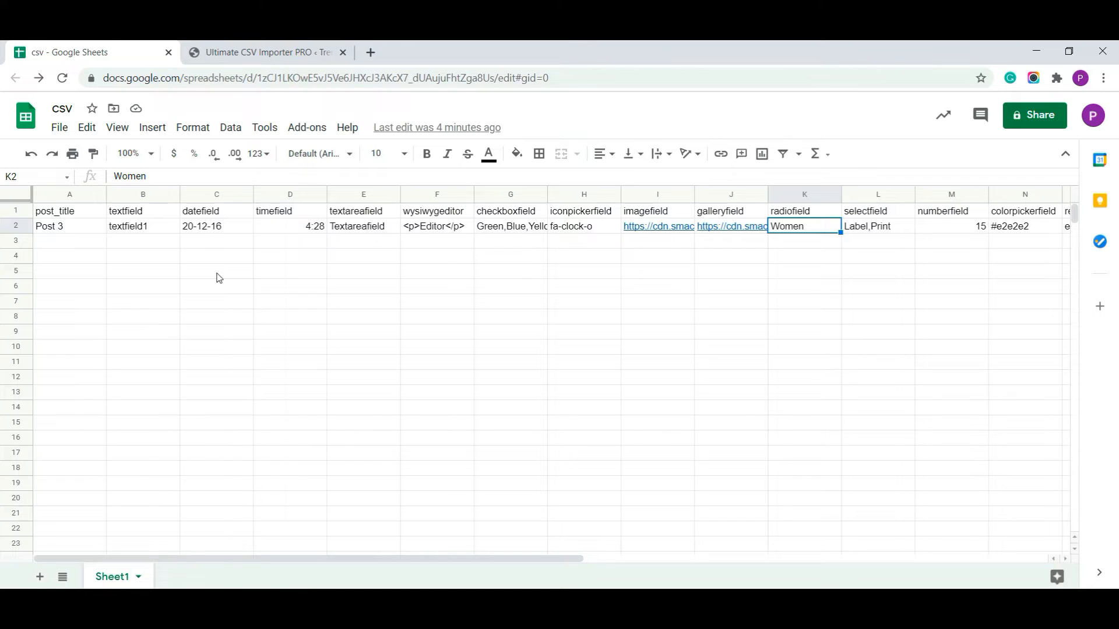
click(876, 226)
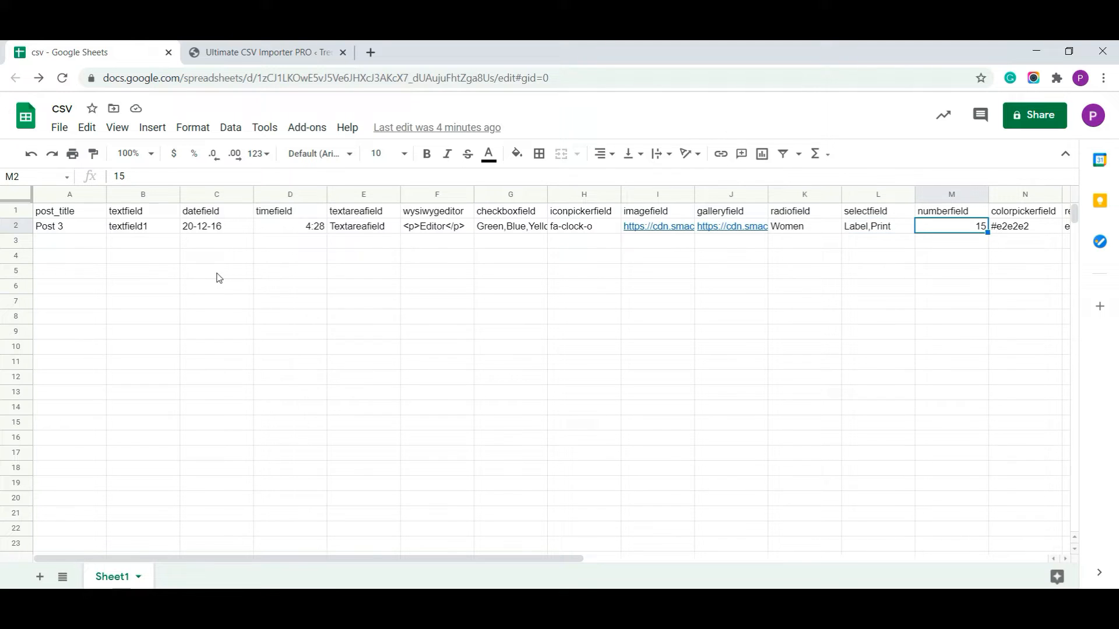
click(1024, 226)
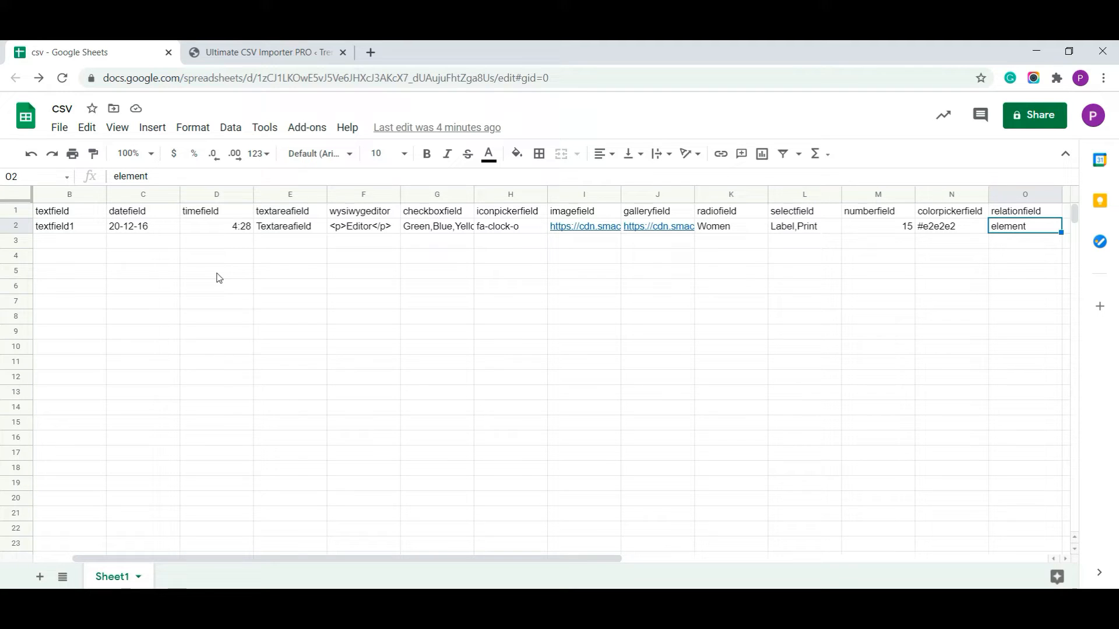
Return to the importer tab and bring up JetEngine's Custom Post Types list showing custompost
click(265, 53)
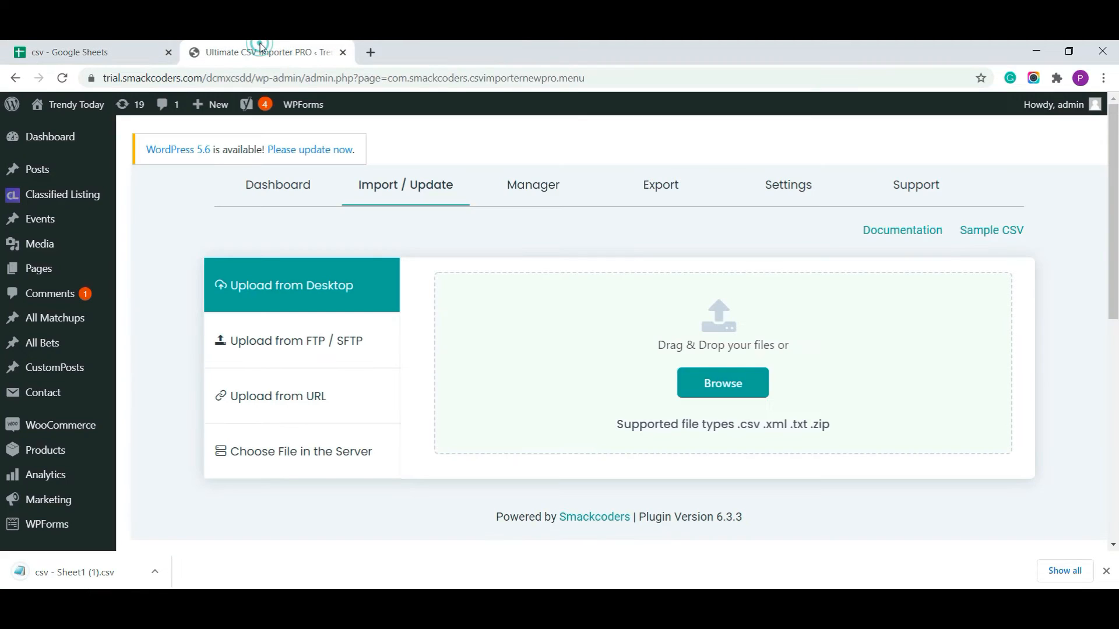
mouse_move(330, 350)
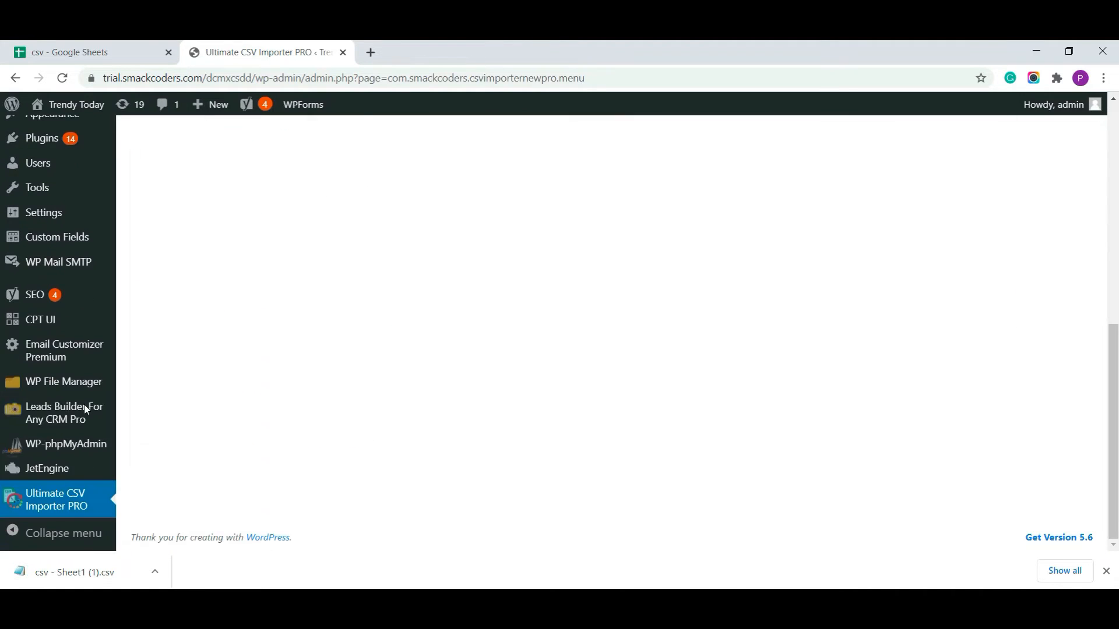
mouse_move(47, 468)
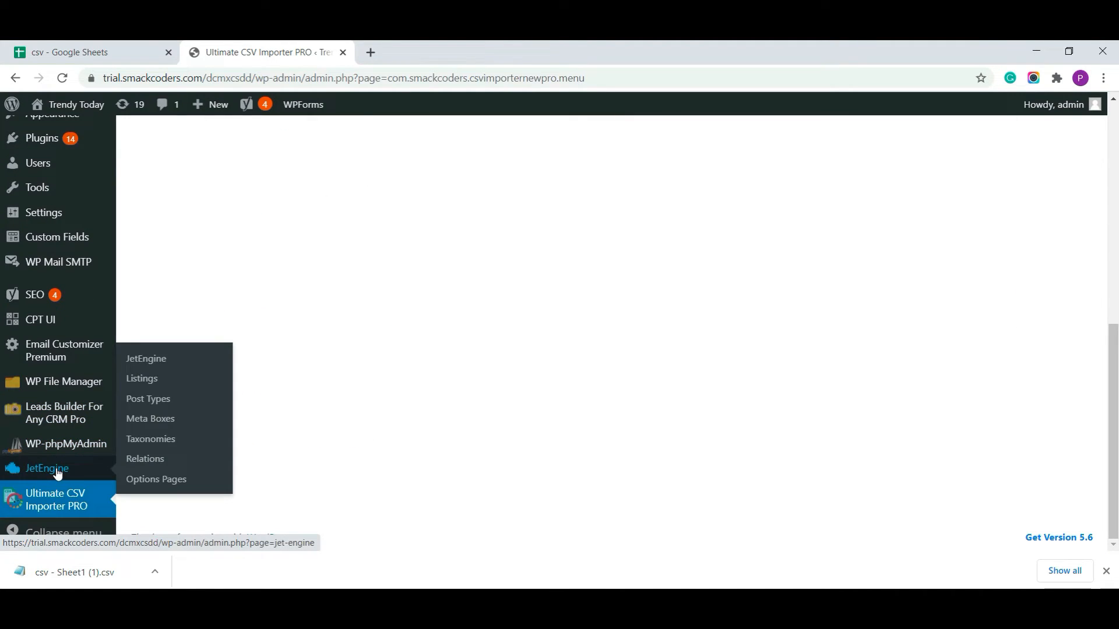
mouse_move(67, 468)
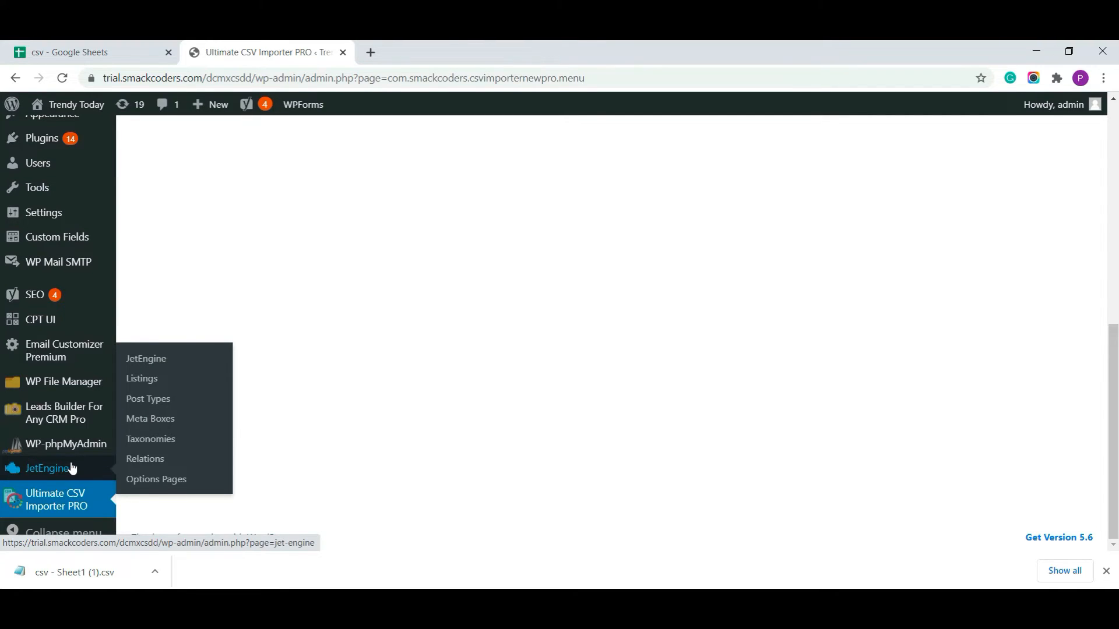
mouse_move(148, 398)
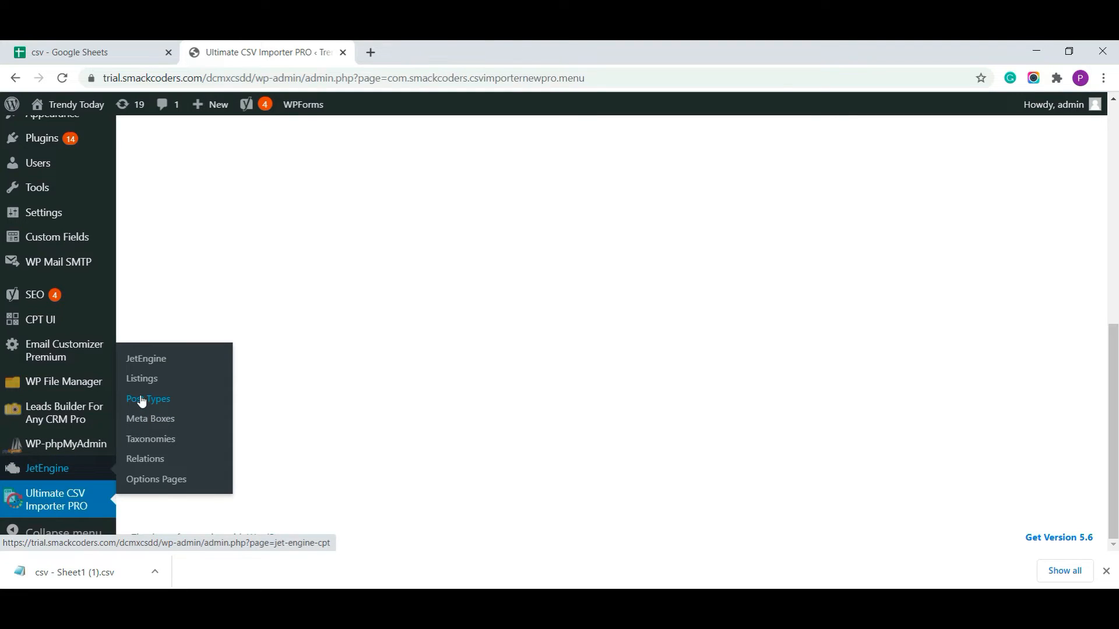
click(148, 399)
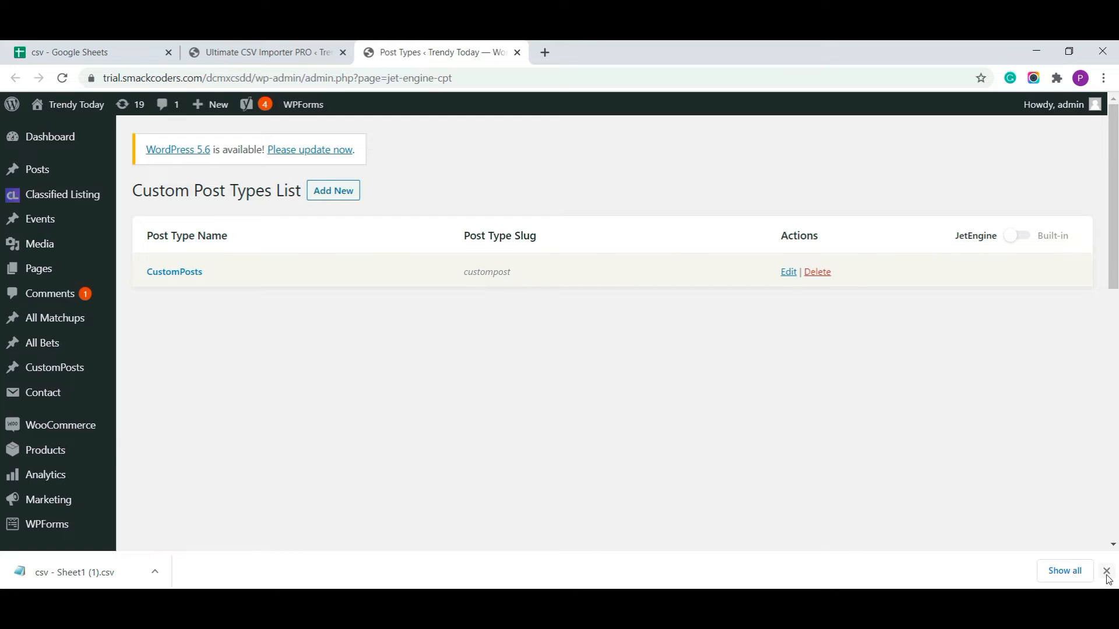
Review the CustomPosts post type's 14 meta fields on its JetEngine edit page
click(1107, 572)
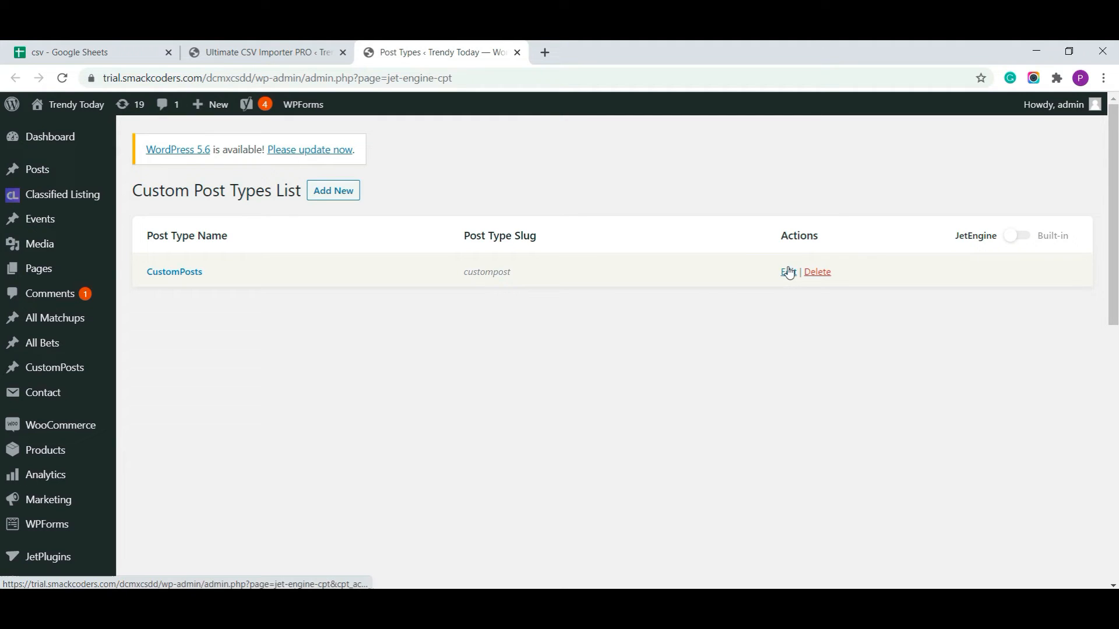
click(788, 272)
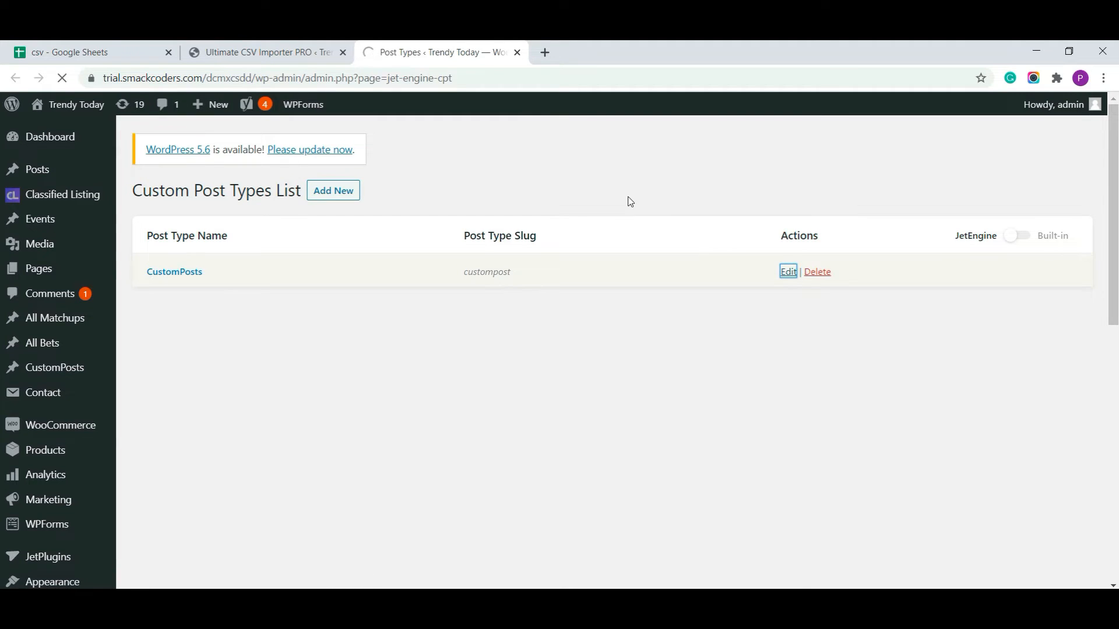
click(788, 271)
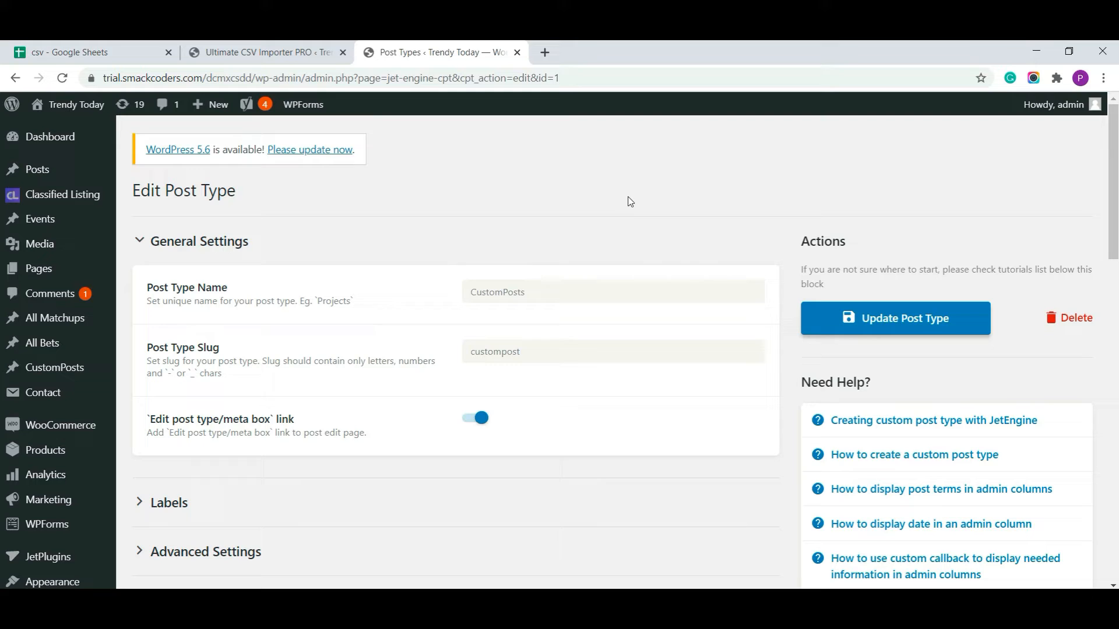
scroll(down, 3)
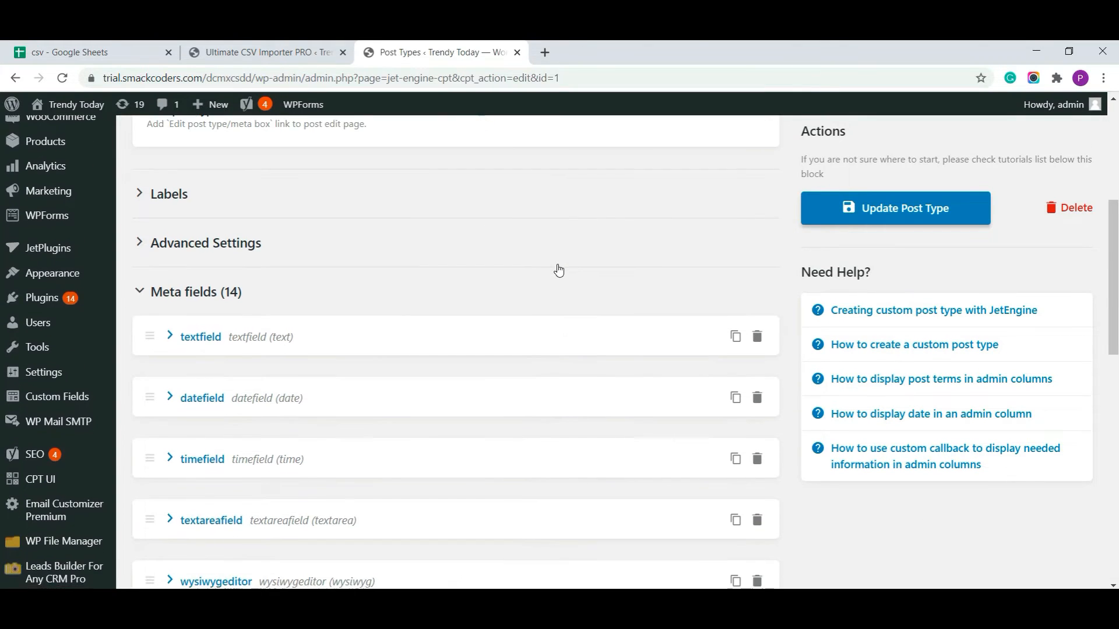
scroll(down, 3)
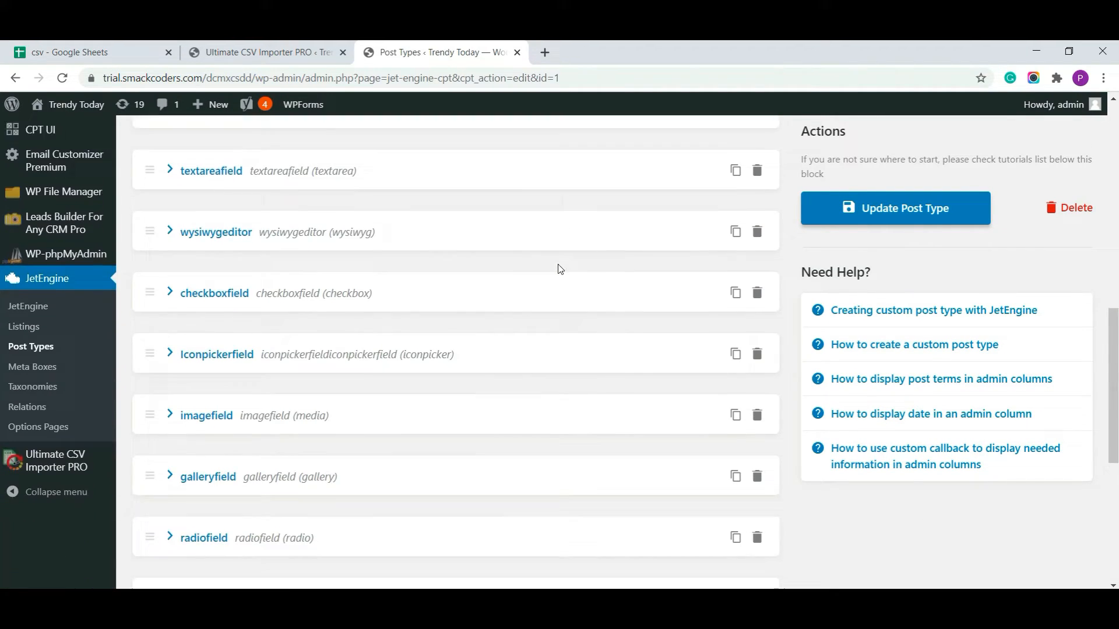
scroll(down, 3)
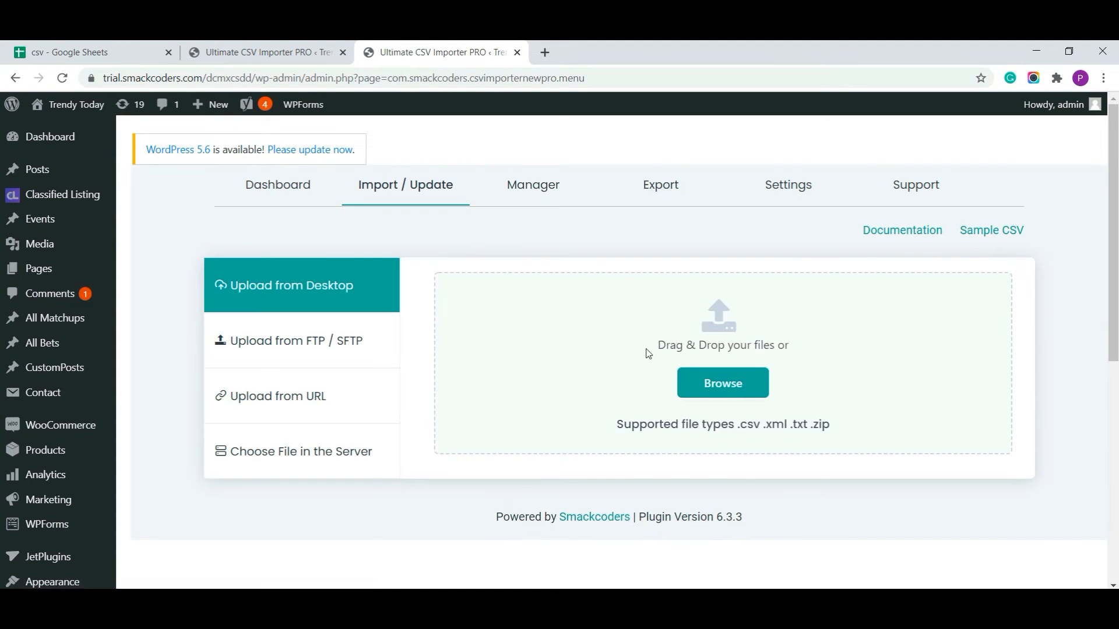
Start a desktop CSV upload in Ultimate CSV Importer PRO
click(723, 382)
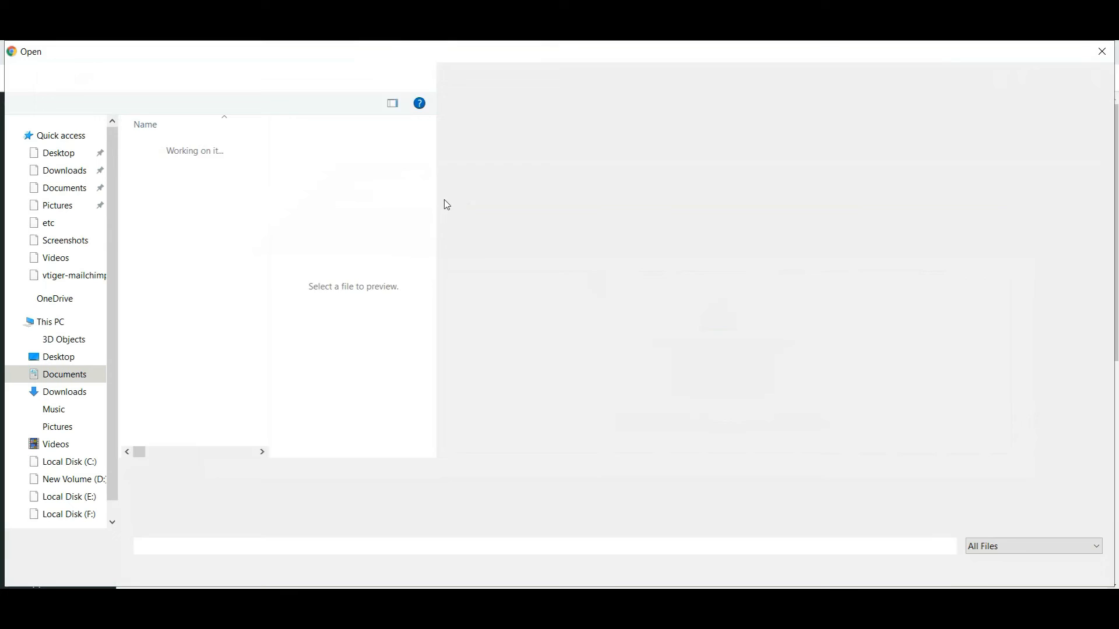
Upload 'csv - Sheet1 (1).csv' from the Downloads folder
click(63, 374)
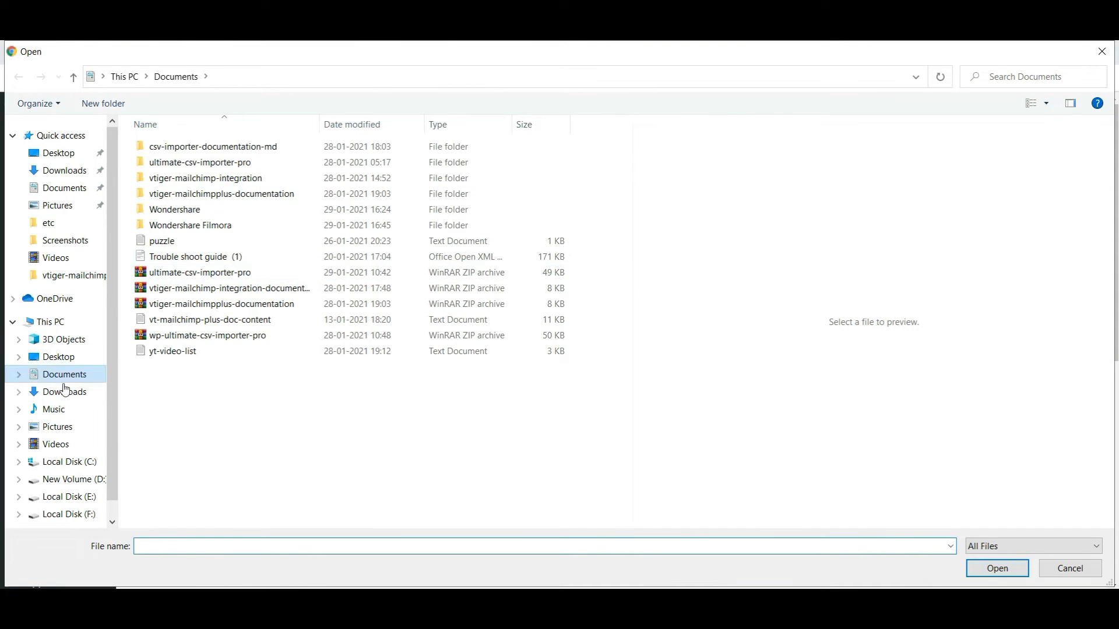
click(64, 392)
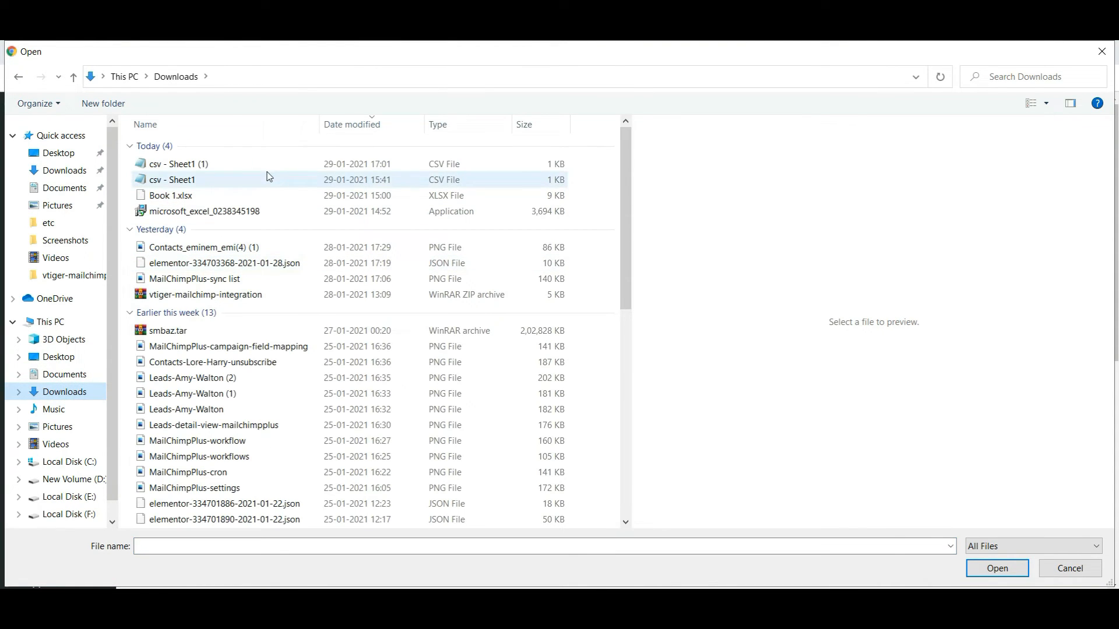
click(180, 163)
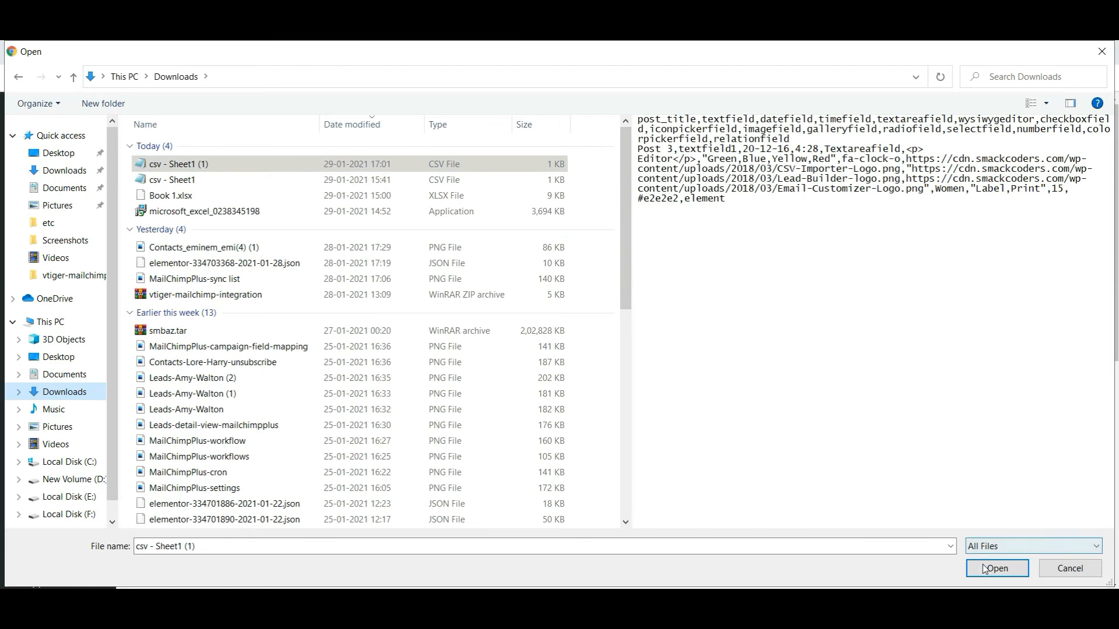
click(996, 568)
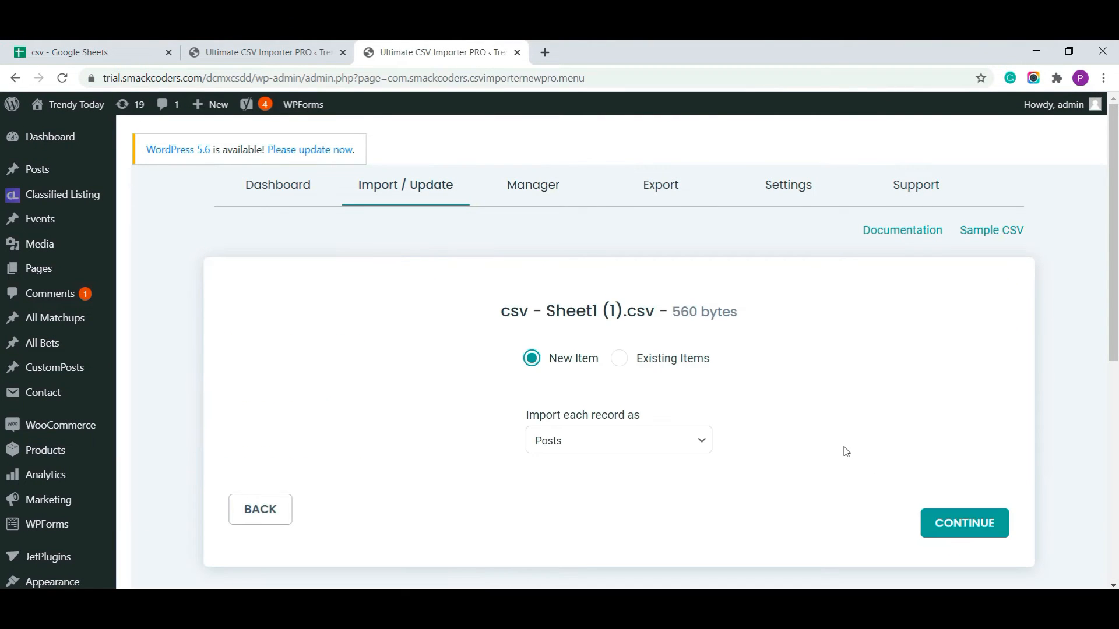
Set 'Import each record as' to custompost and continue to field mapping
click(618, 440)
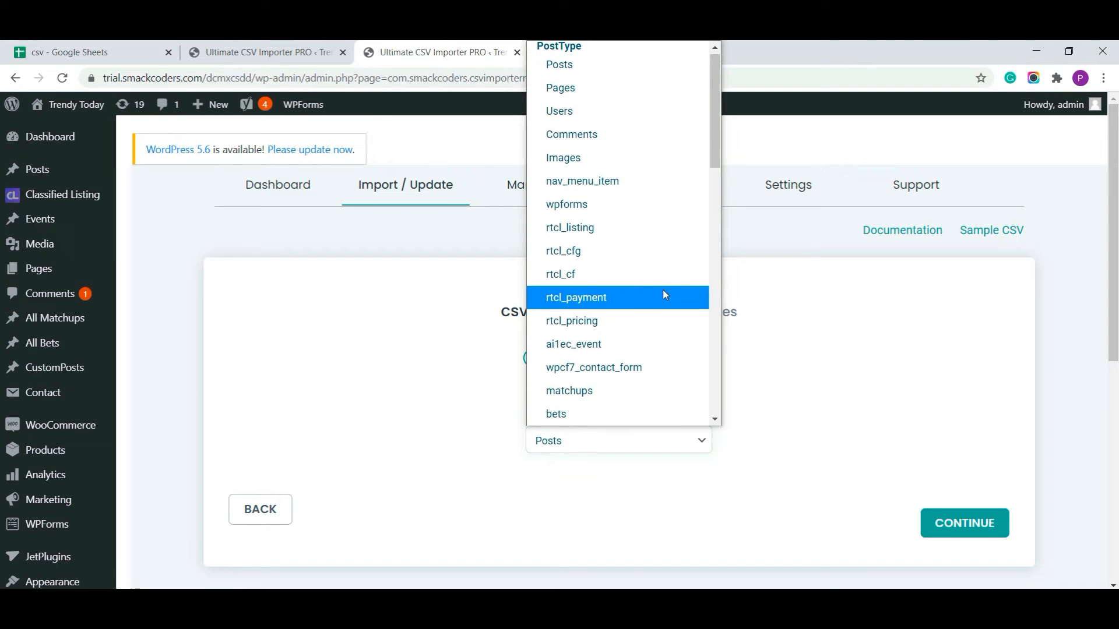
scroll(down, 3)
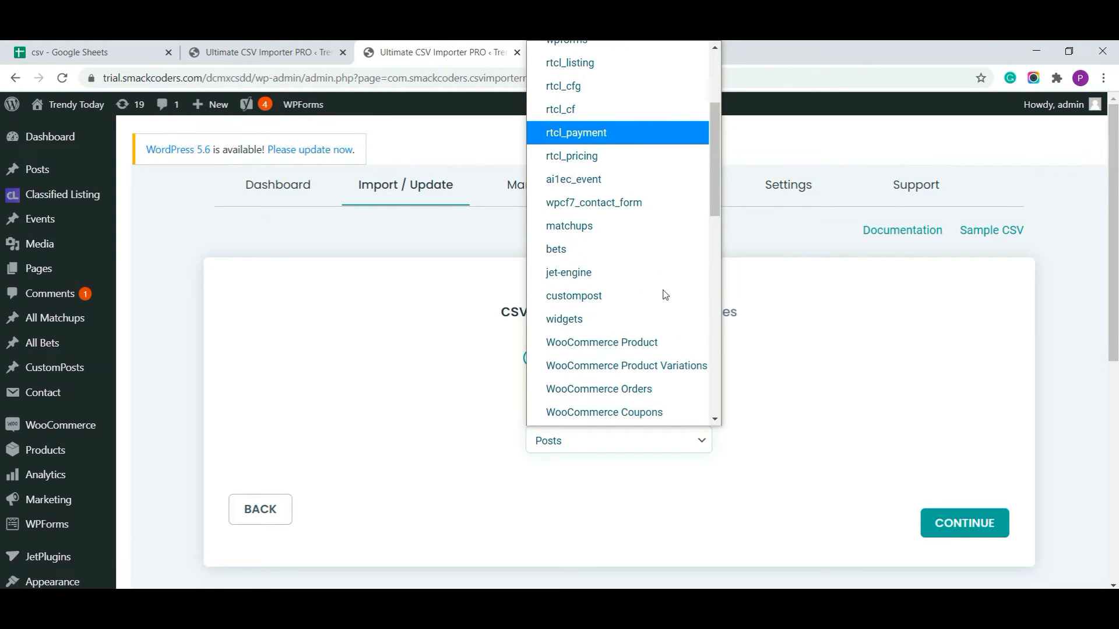
click(574, 295)
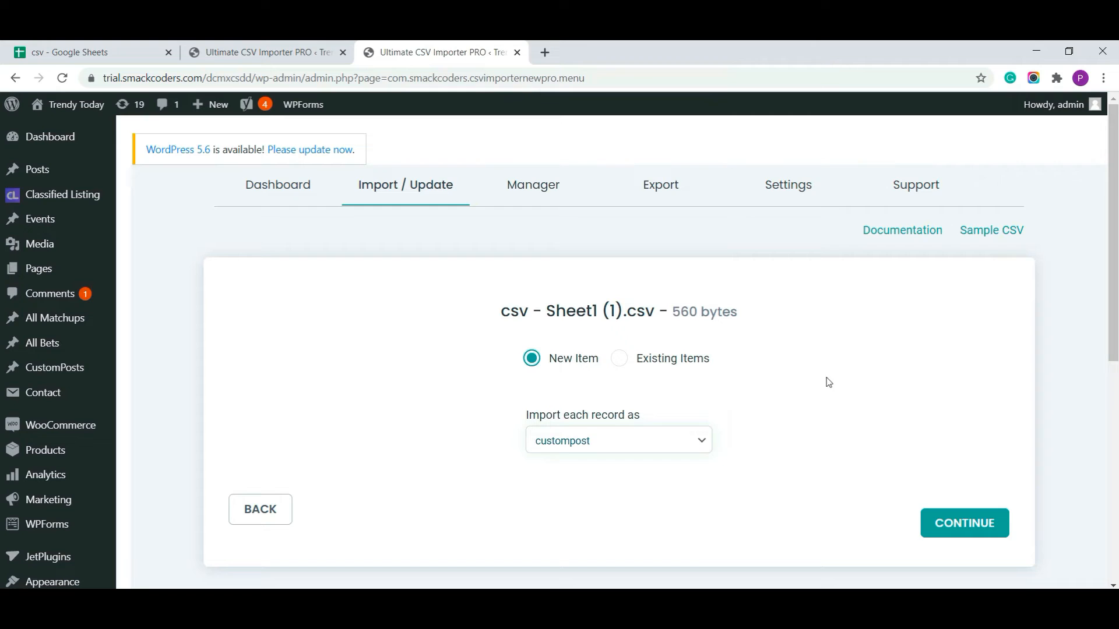
click(964, 523)
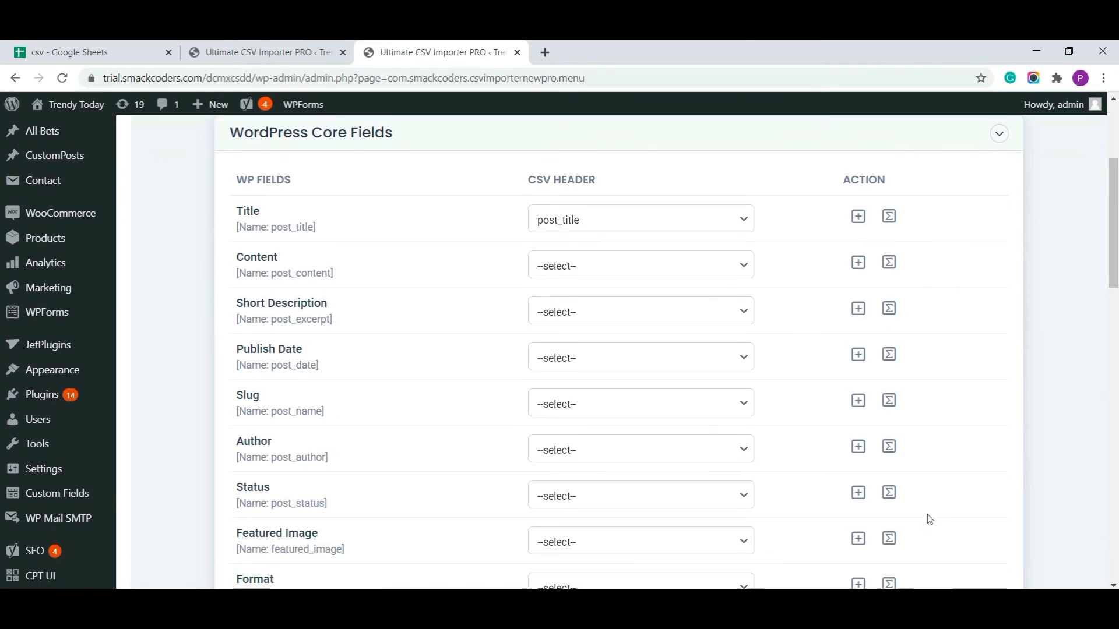
Confirm the auto-mapped Jet Engine CPT fields match their CSV columns and continue to import configuration
scroll(down, 3)
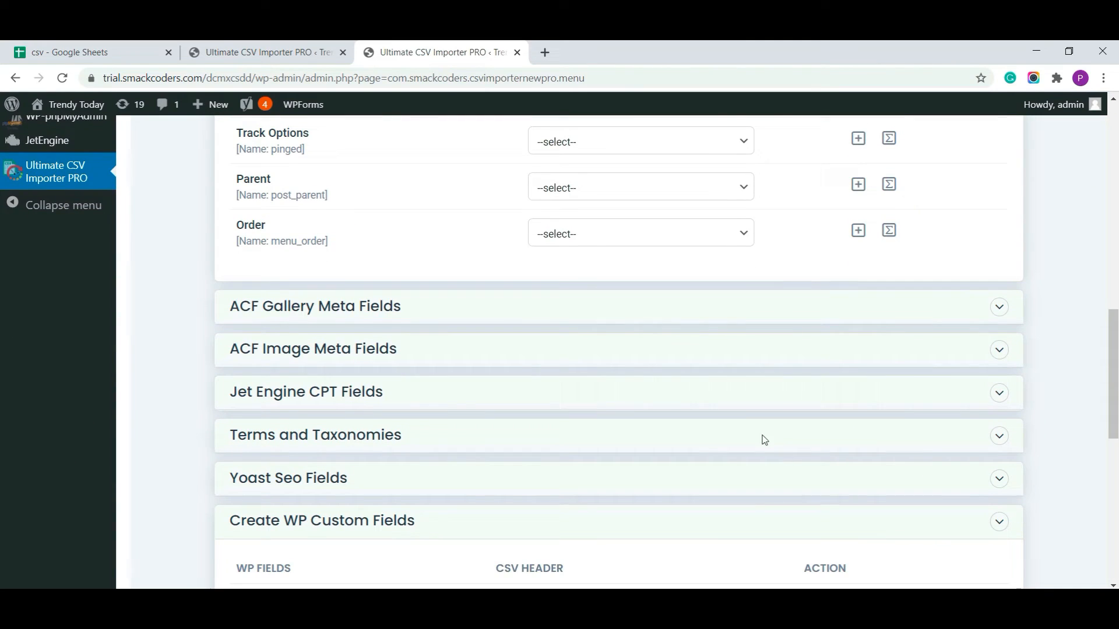
click(305, 391)
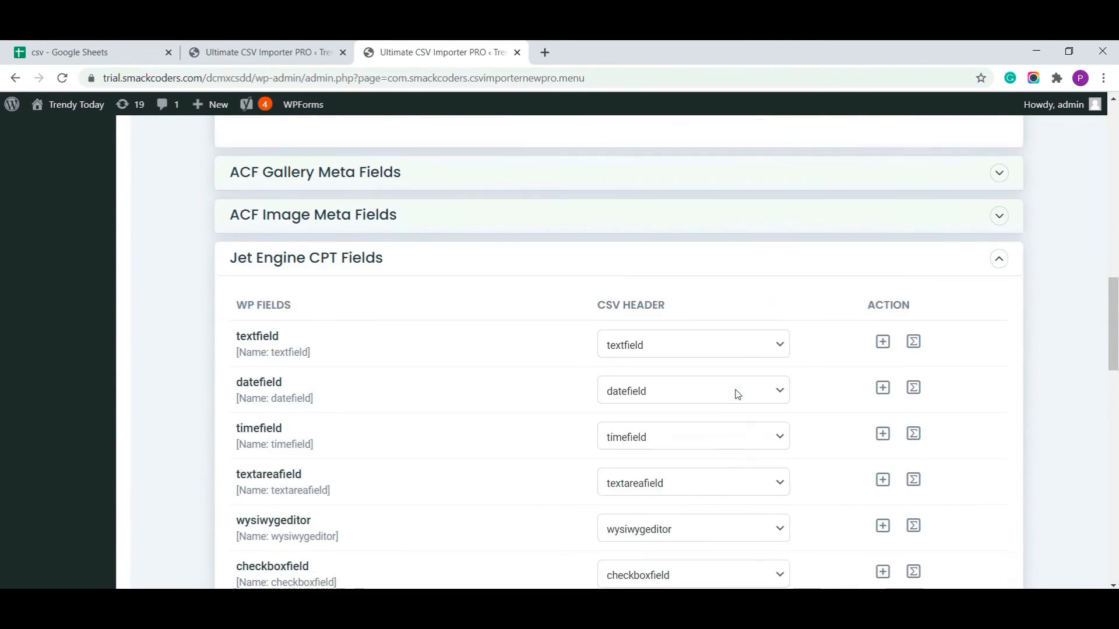
scroll(down, 3)
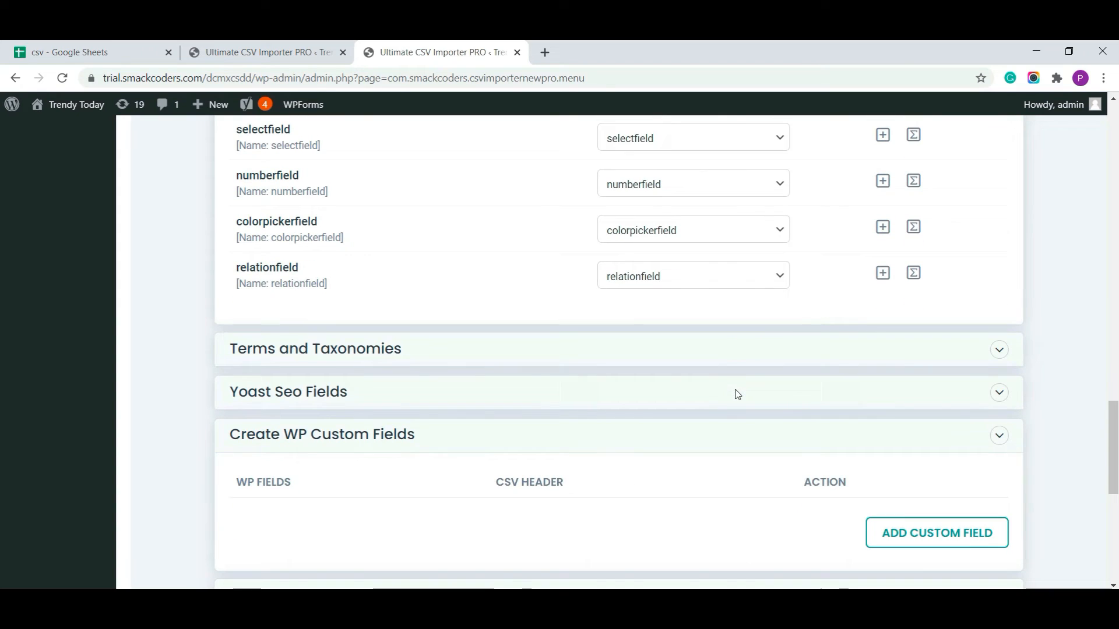
scroll(down, 3)
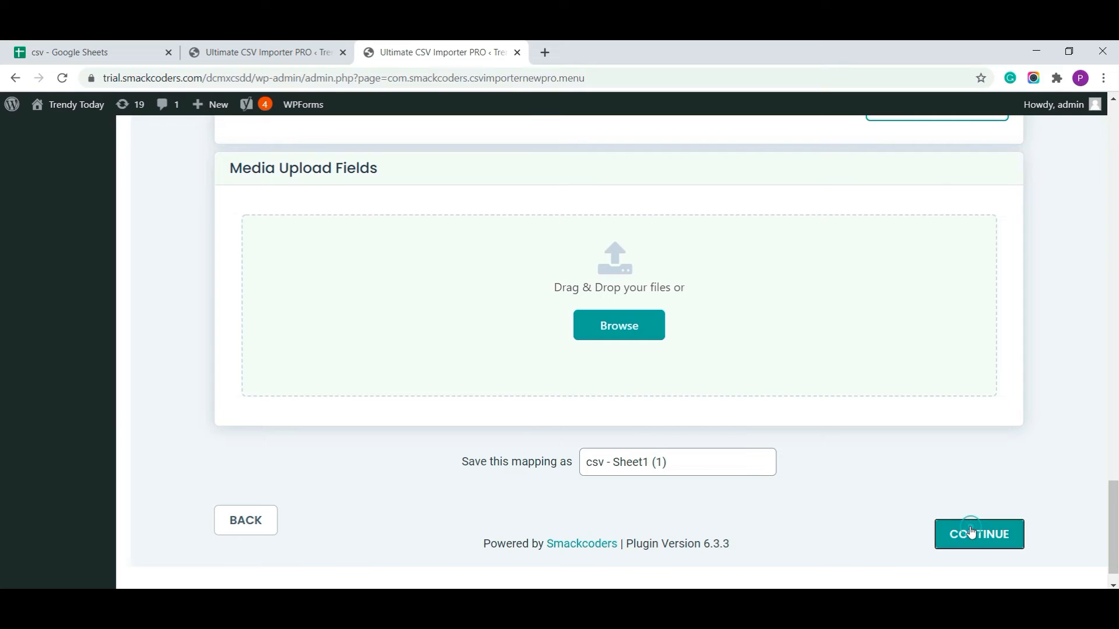
click(978, 534)
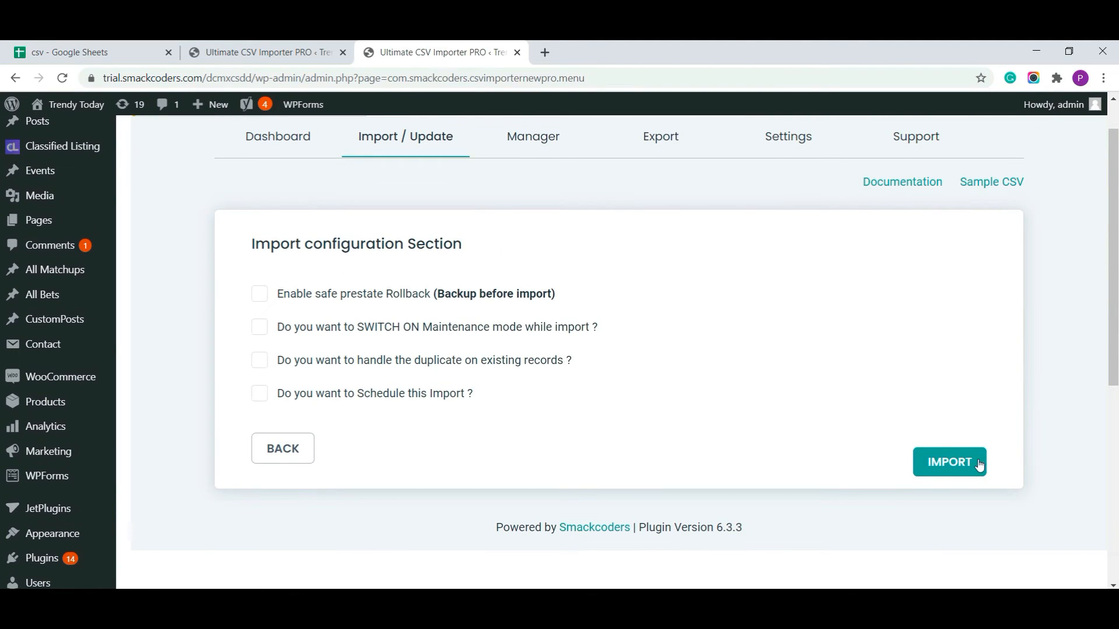
Run the import to 100% and open the inserted custompost via the log's Admin View link
click(950, 462)
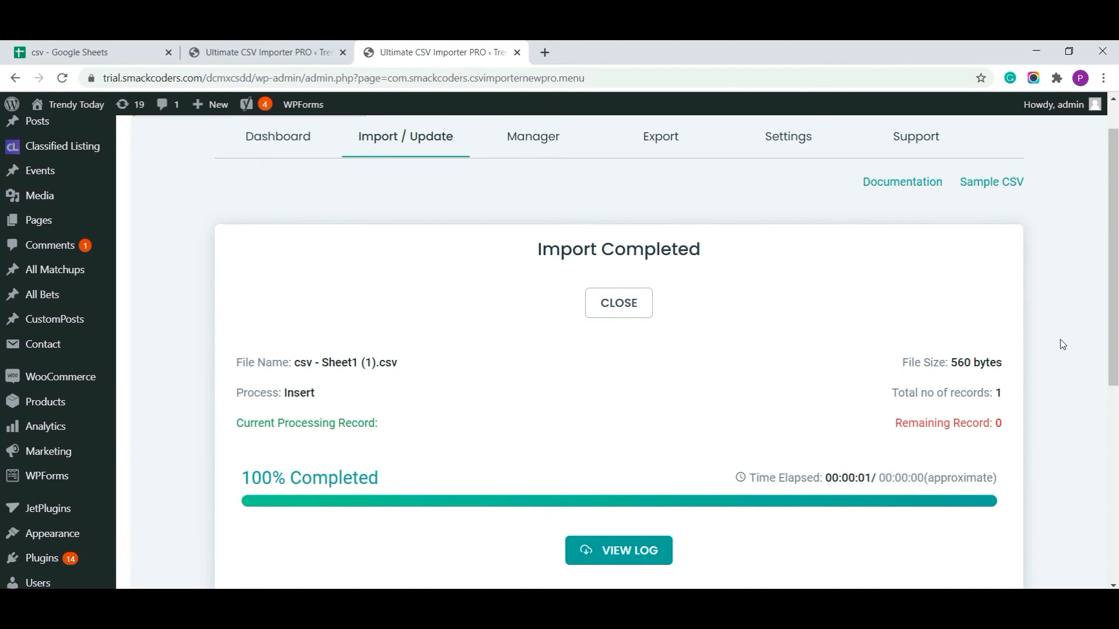
click(618, 550)
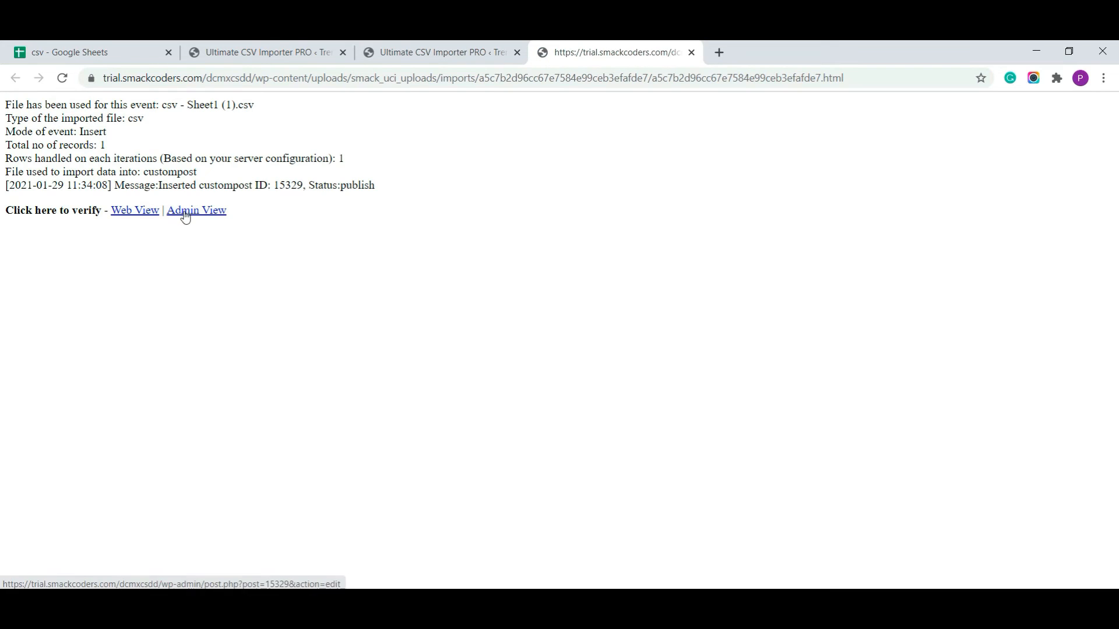
click(195, 210)
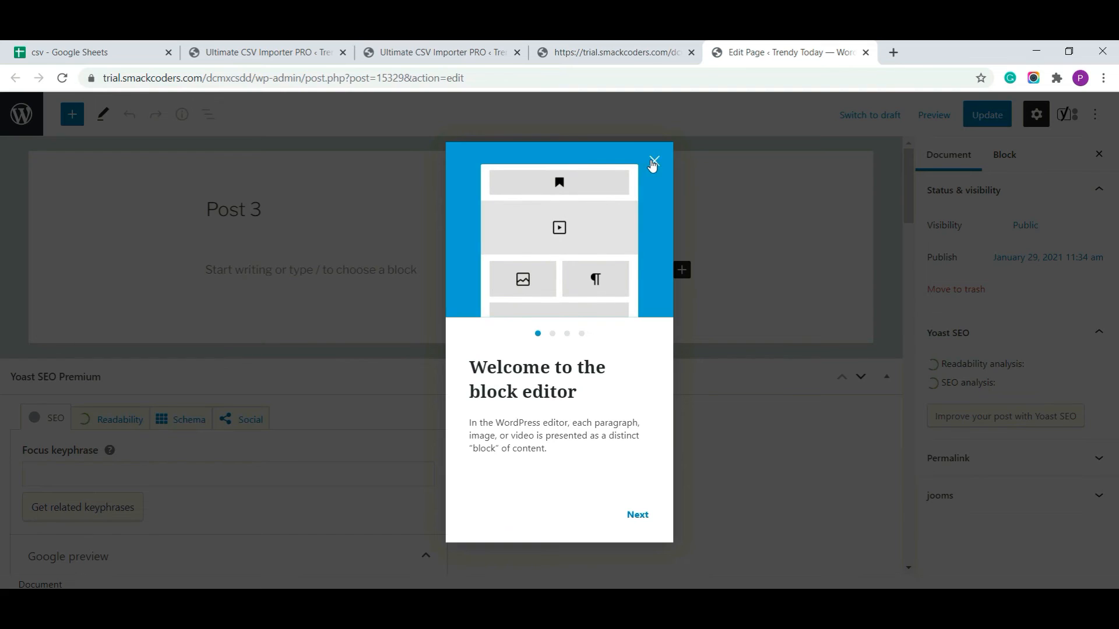
Verify Post 3's imported custom fields through relationfield in the editor, then return to the import summary
click(652, 160)
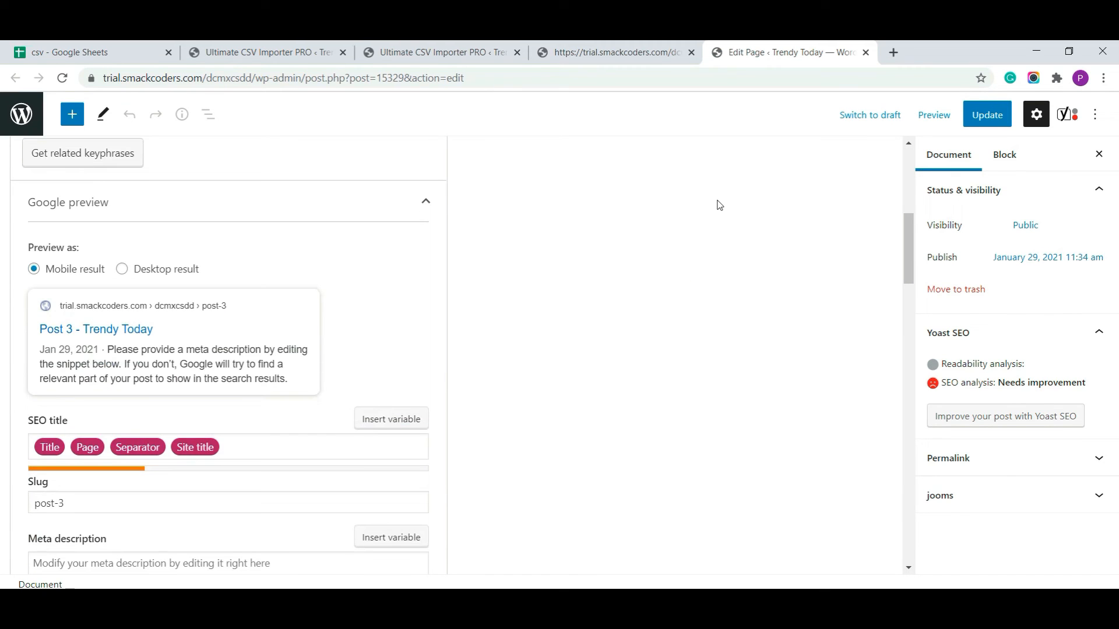
scroll(down, 3)
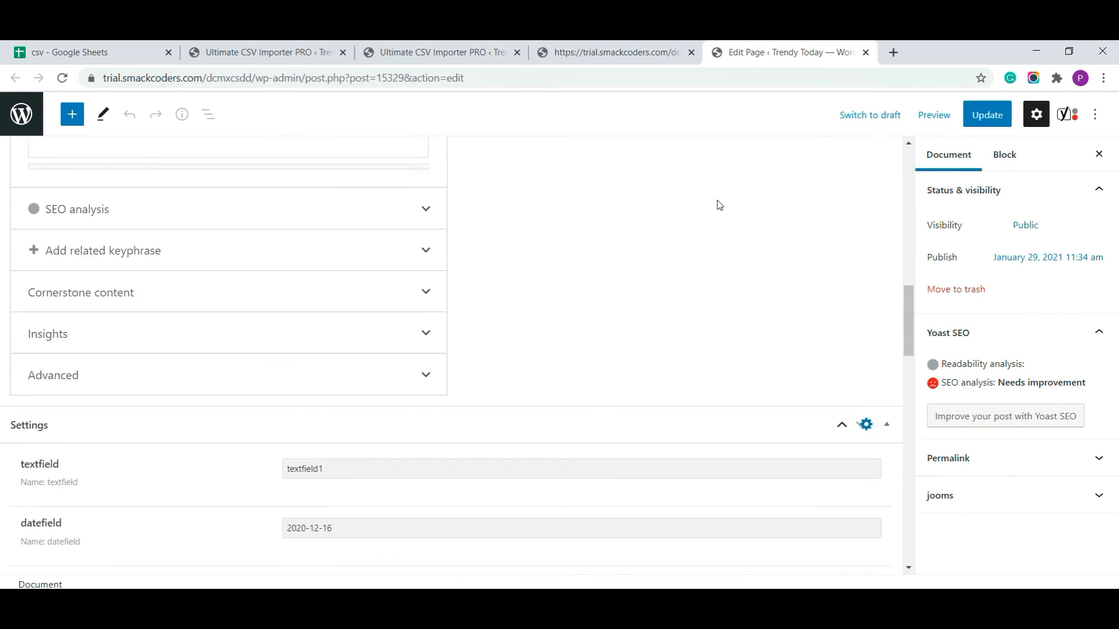
scroll(down, 3)
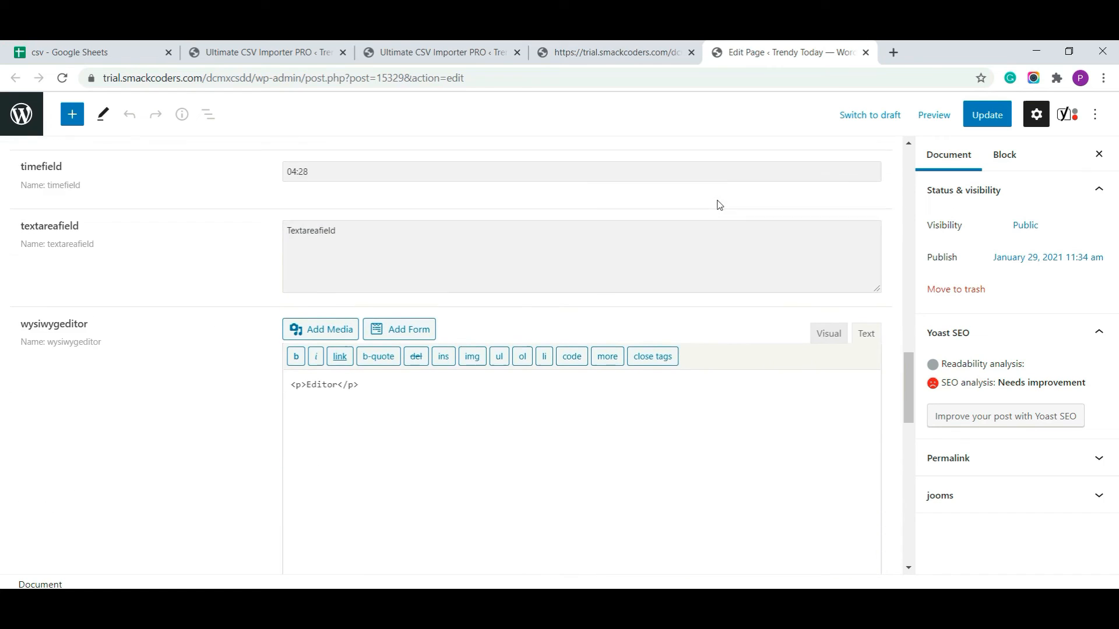
scroll(down, 3)
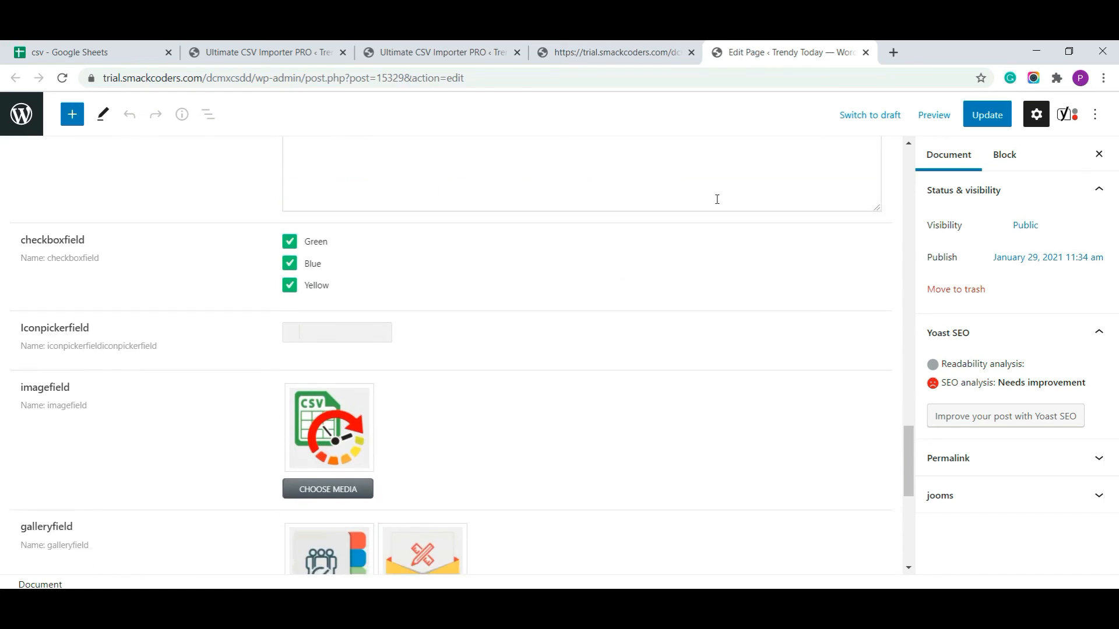
scroll(down, 3)
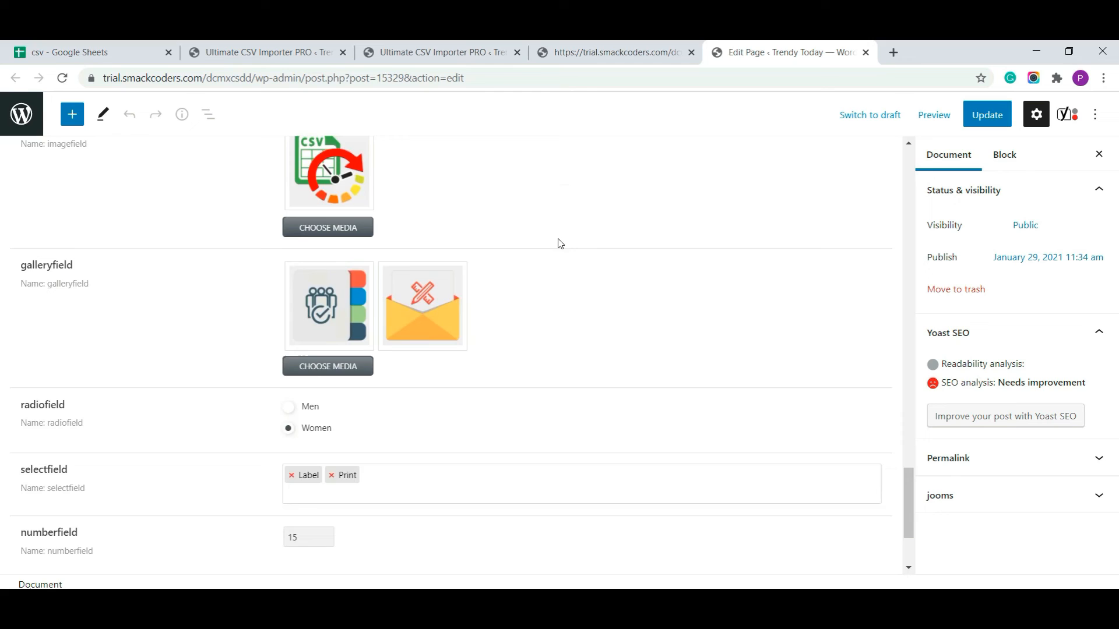
scroll(down, 3)
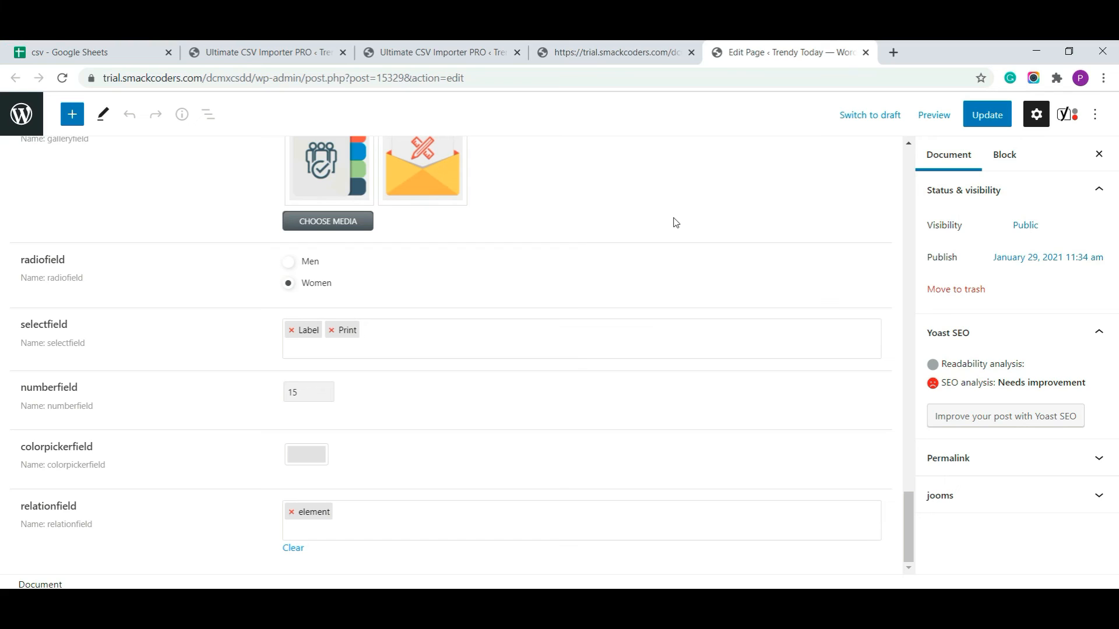
mouse_move(619, 190)
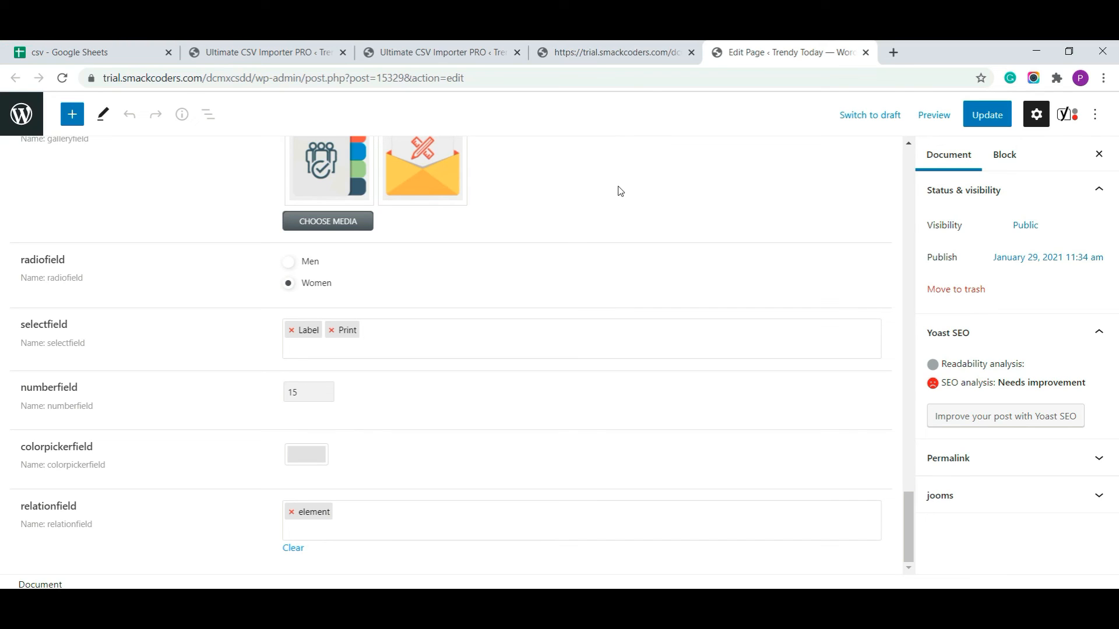
mouse_move(570, 254)
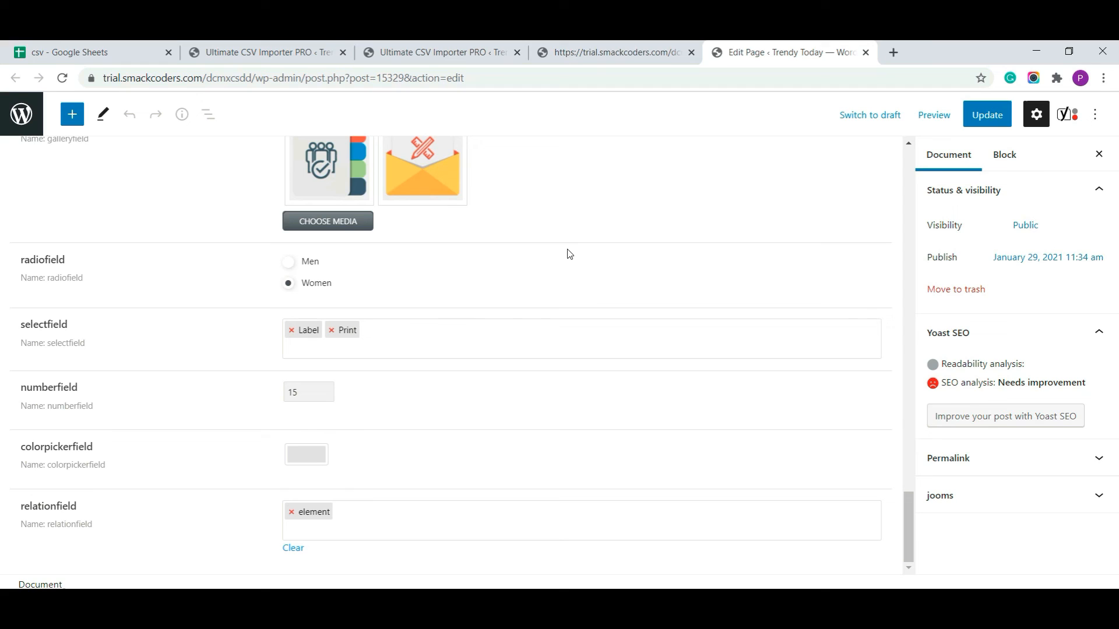
mouse_move(443, 53)
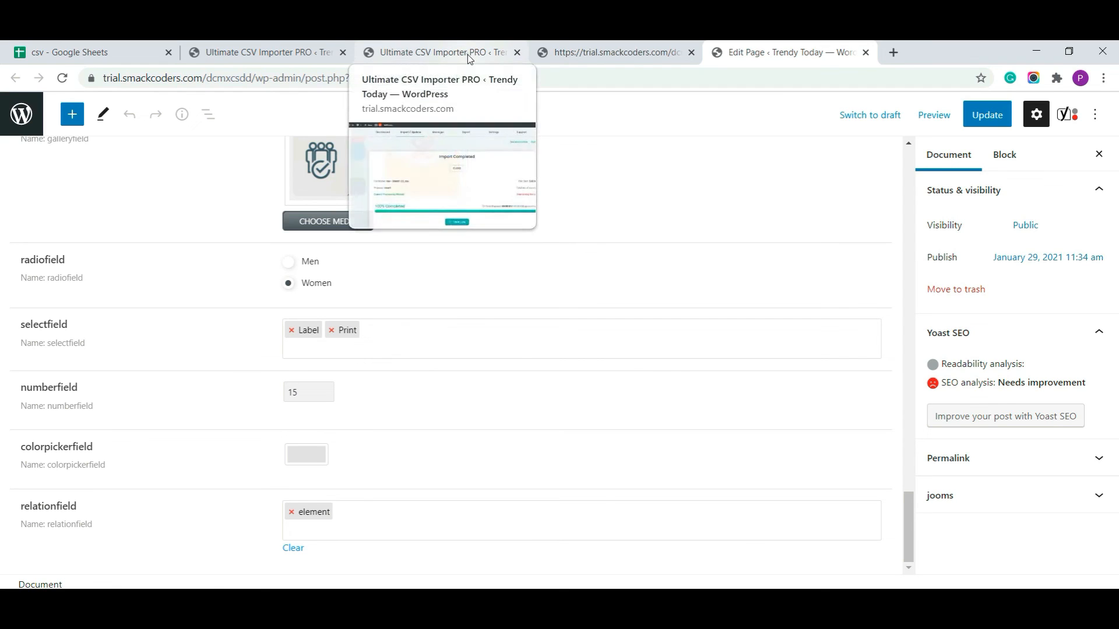
click(440, 53)
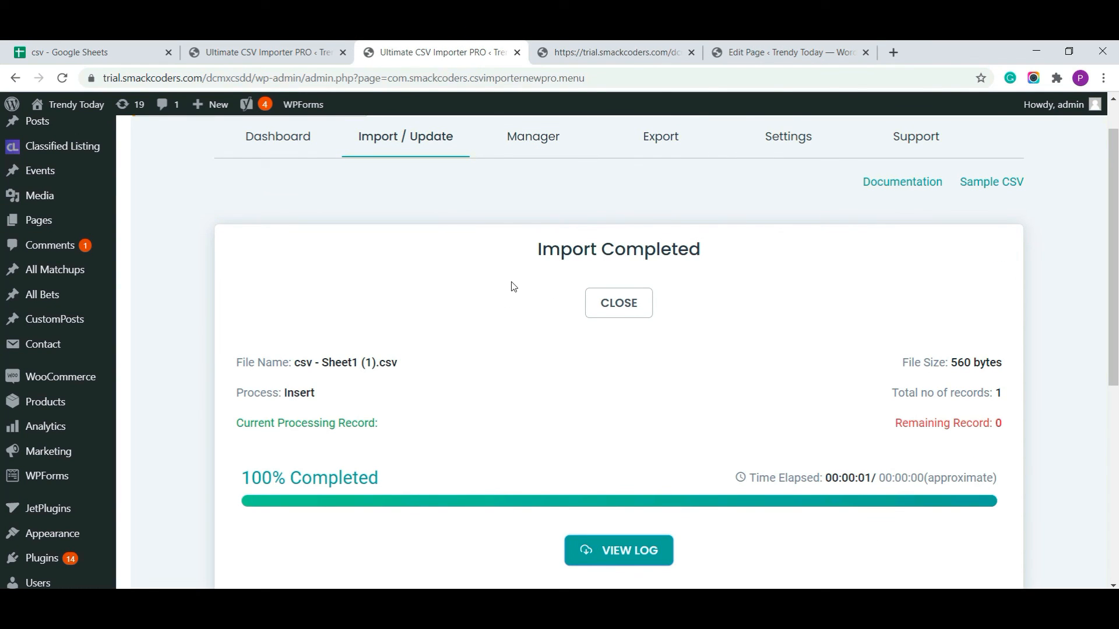